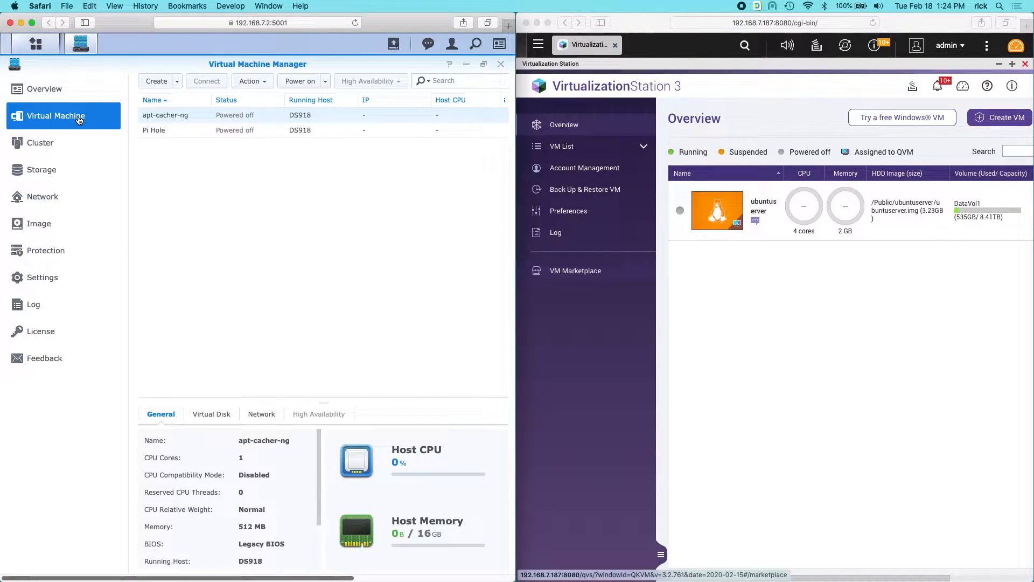
- Check the Synology VM overview, then start a new VM on both Synology and QNAP
left_click(44, 88)
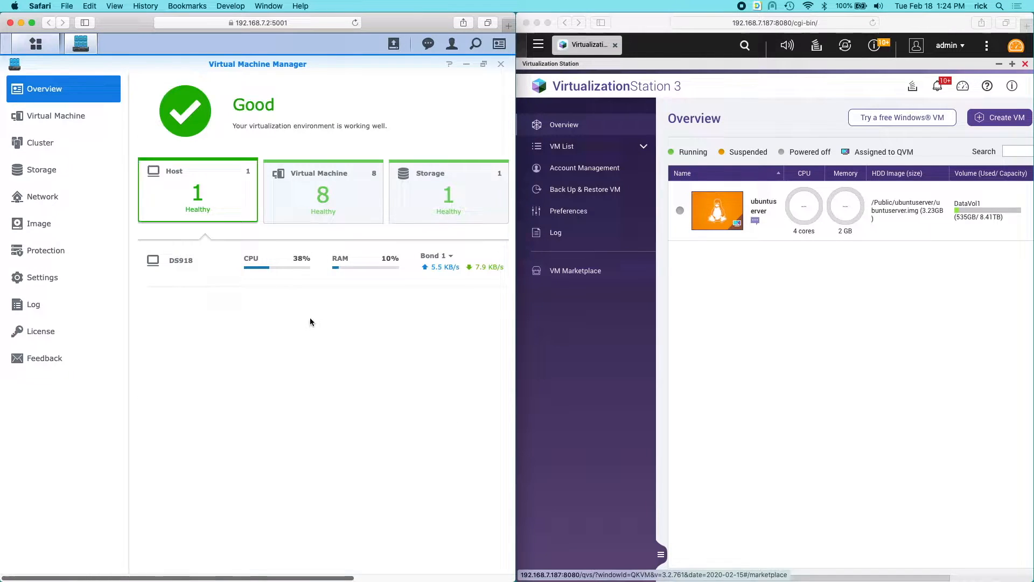
left_click(55, 115)
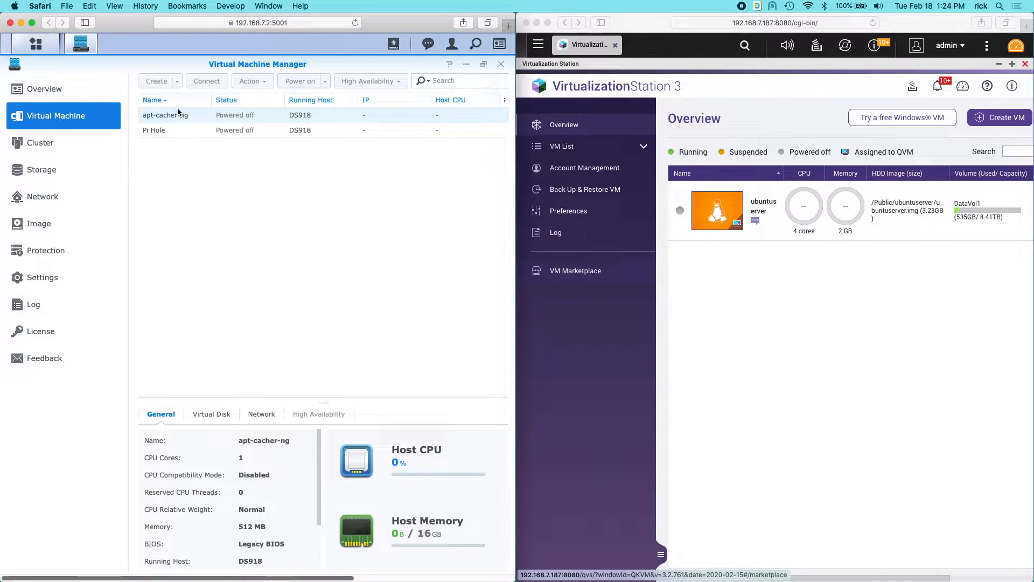
left_click(156, 80)
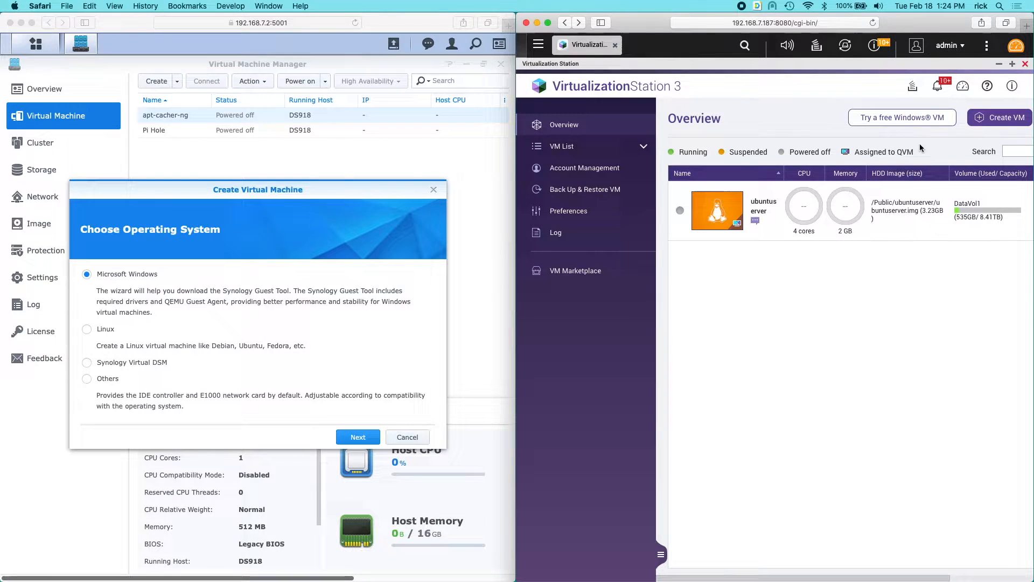
left_click(1002, 118)
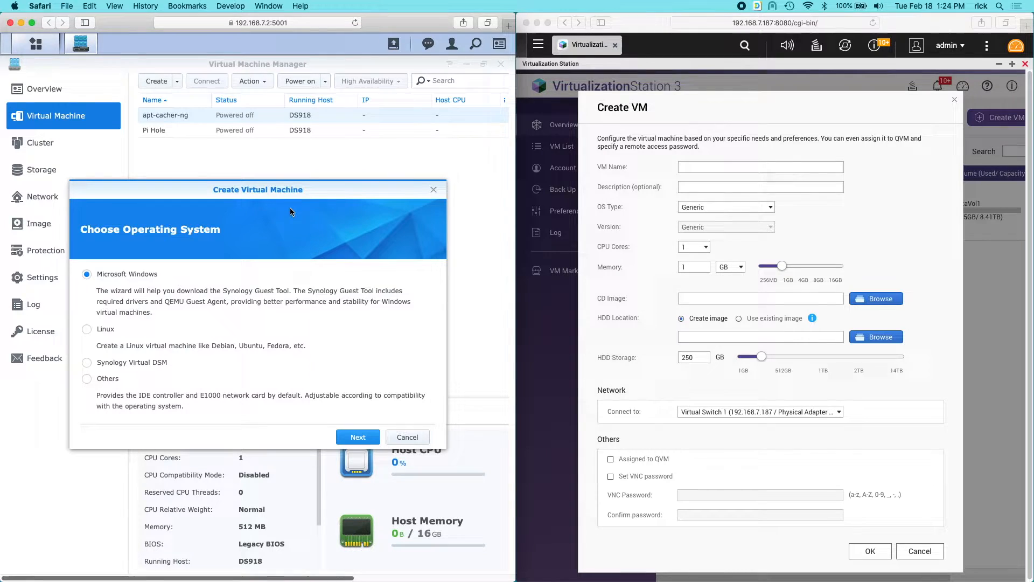
- Choose Linux as the Synology guest OS and continue to storage selection
left_click(86, 328)
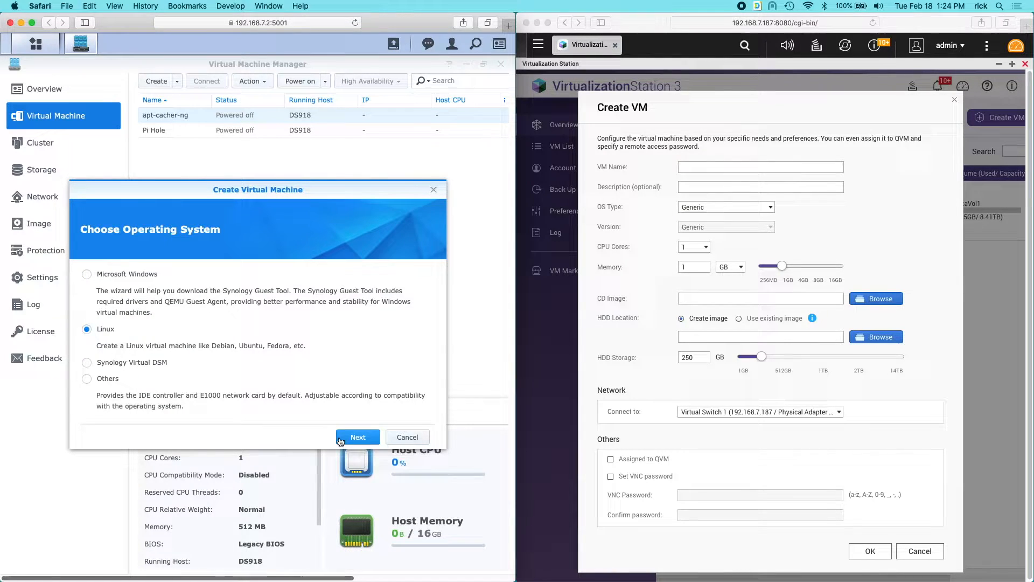
left_click(357, 436)
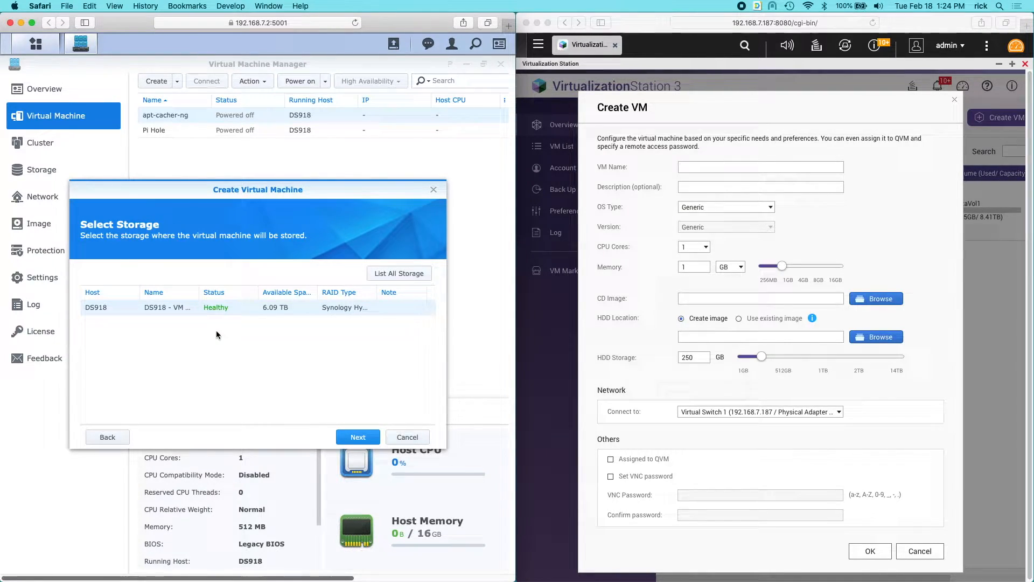
- Accept default storage and name the VMs 'ubuntu desktop synology' and 'ubuntu desktop qnap'
left_click(358, 436)
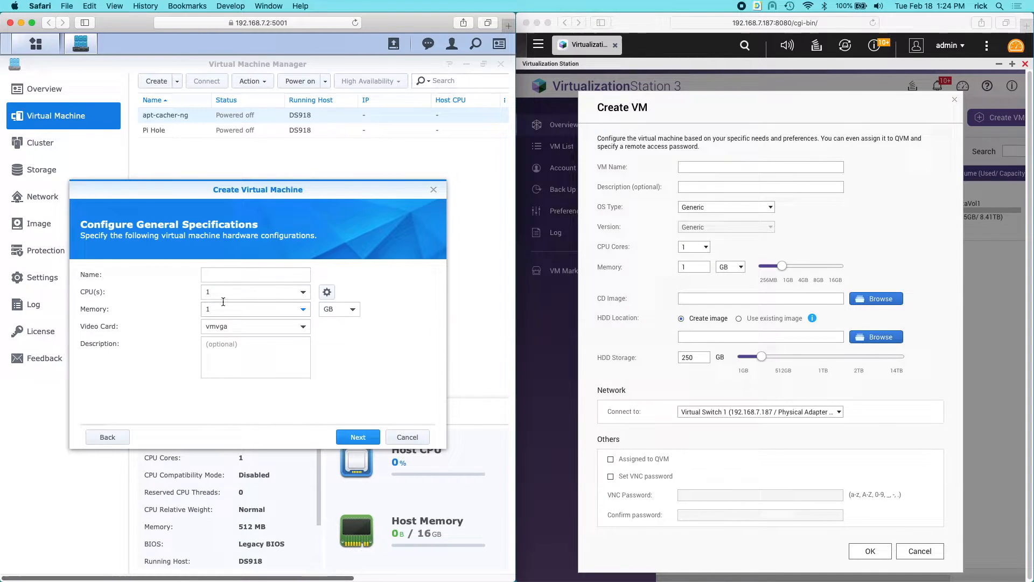
left_click(255, 274)
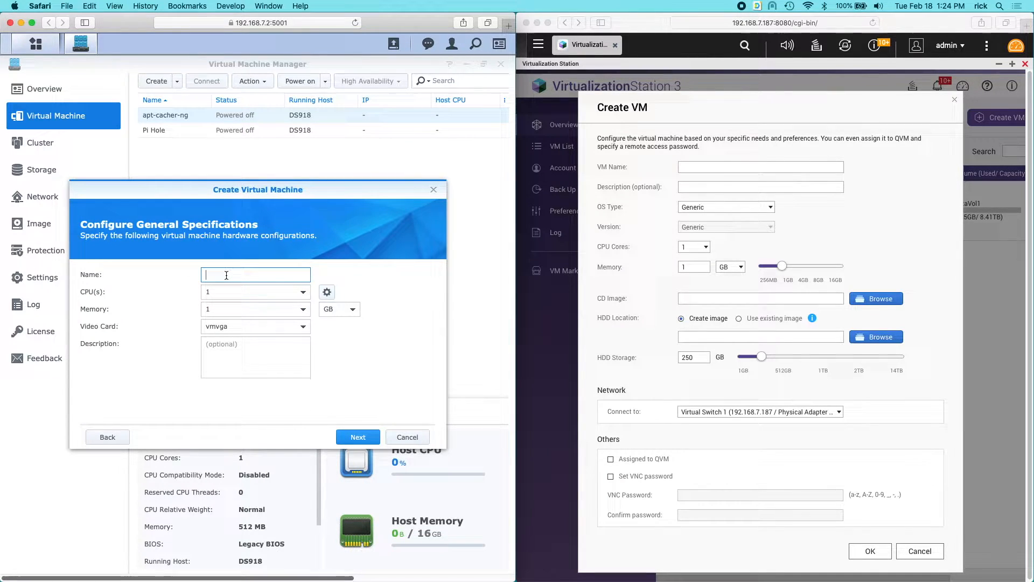
type("ubuntu desktop synology")
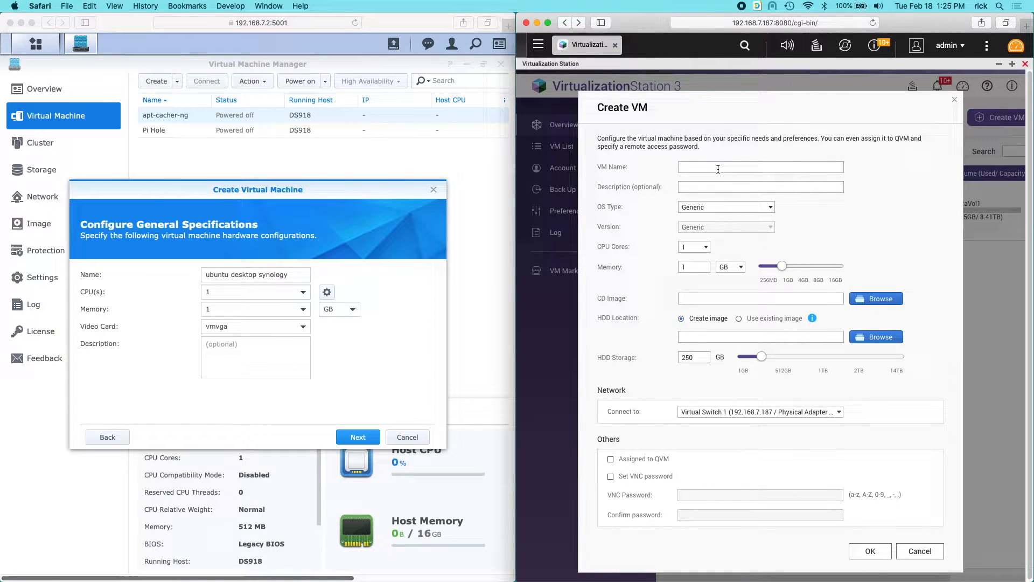
type("ubuntu desktop")
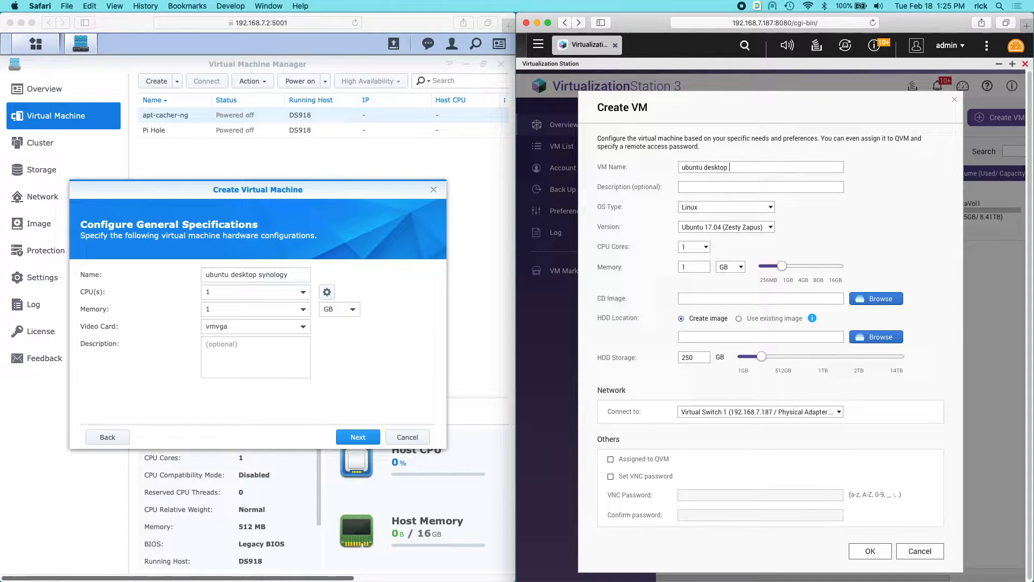
type("qnap")
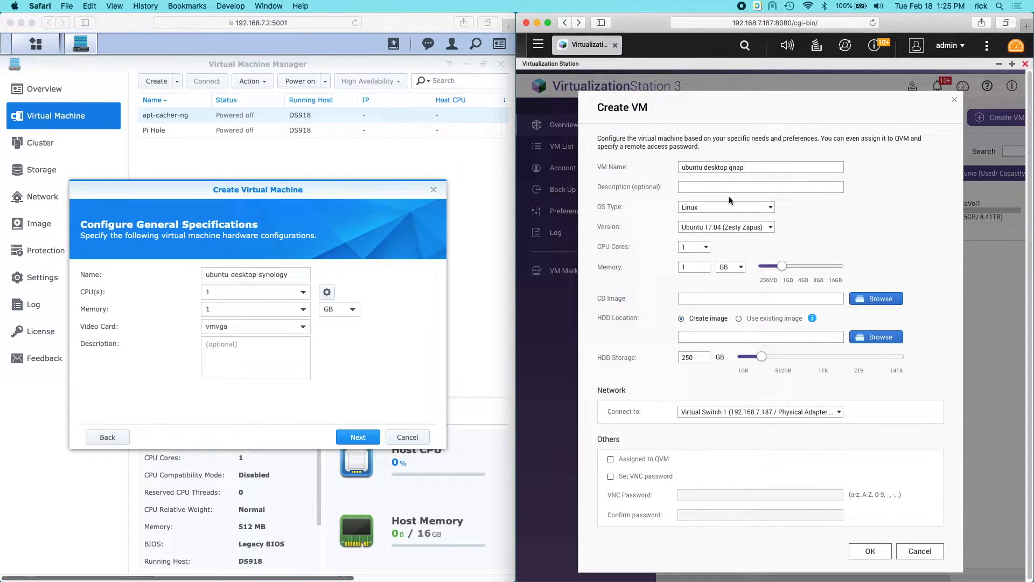
mouse_move(715, 228)
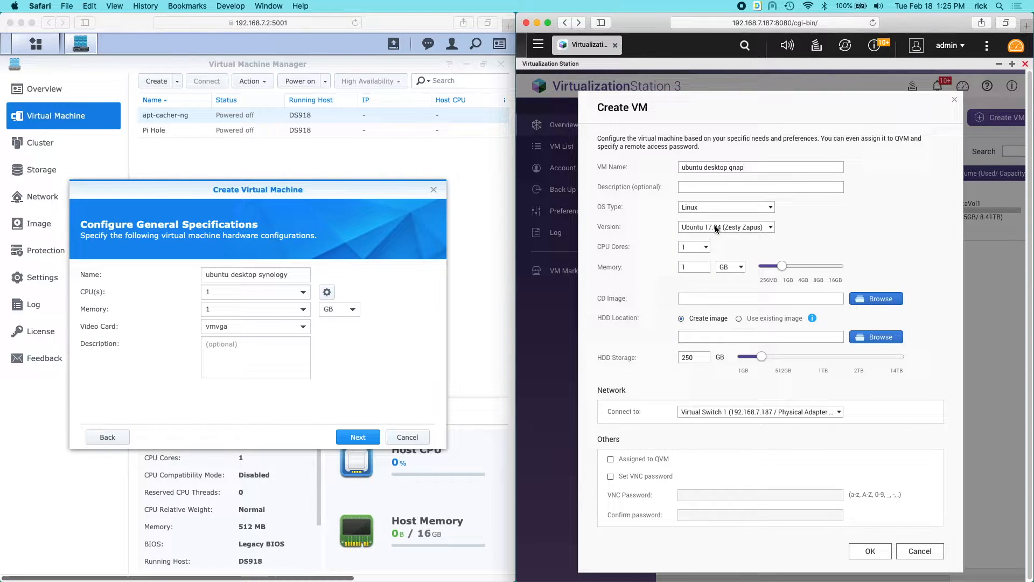
- Pick Ubuntu 18.04 on QNAP and give both VMs 3 GB of memory
left_click(769, 226)
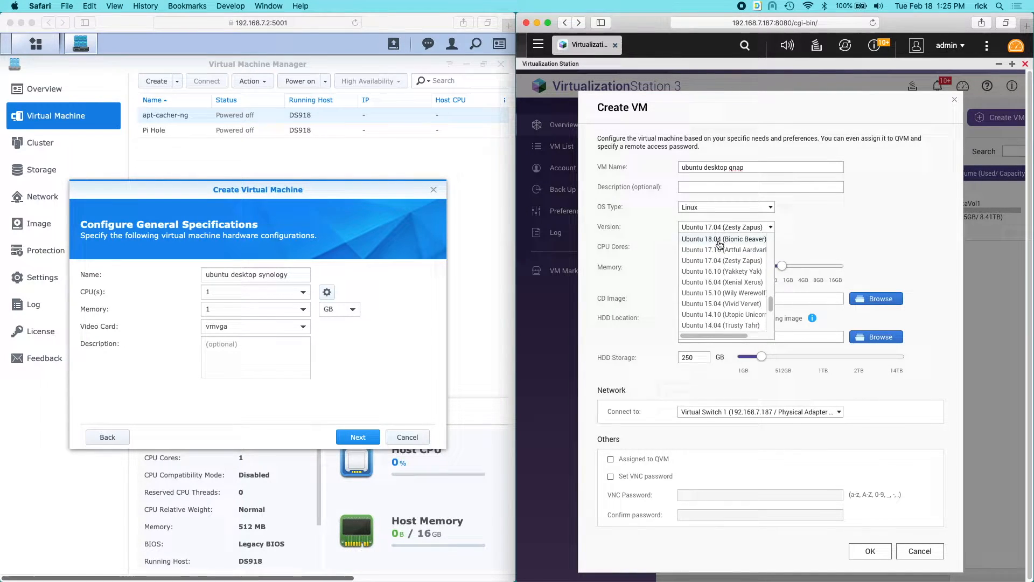
left_click(724, 240)
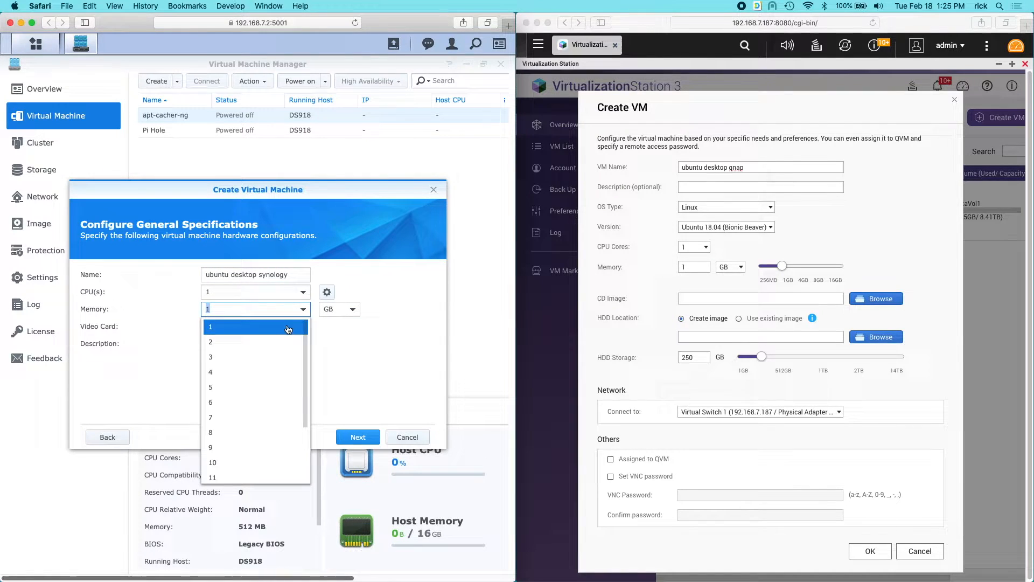
left_click(210, 356)
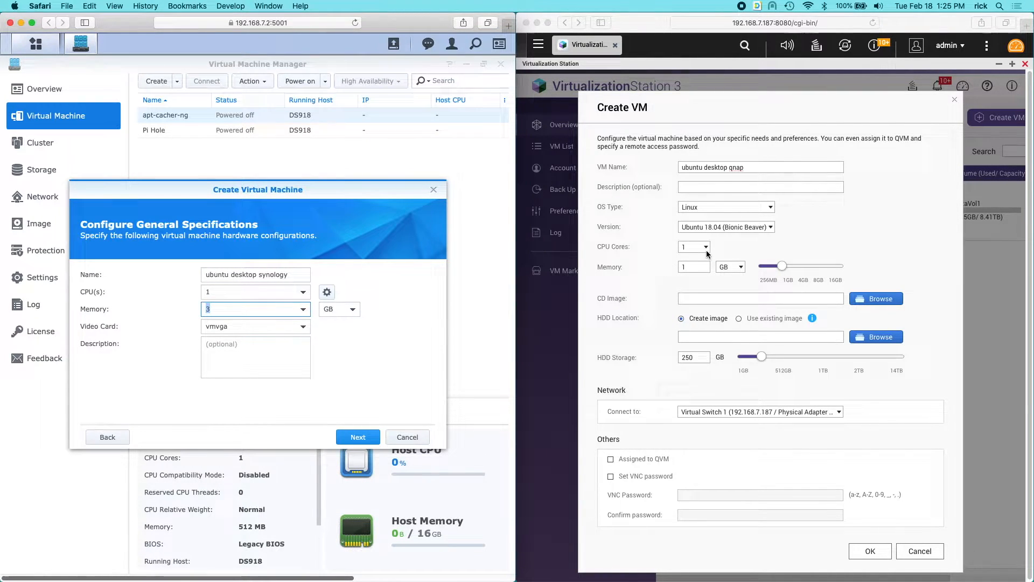
left_click(692, 266)
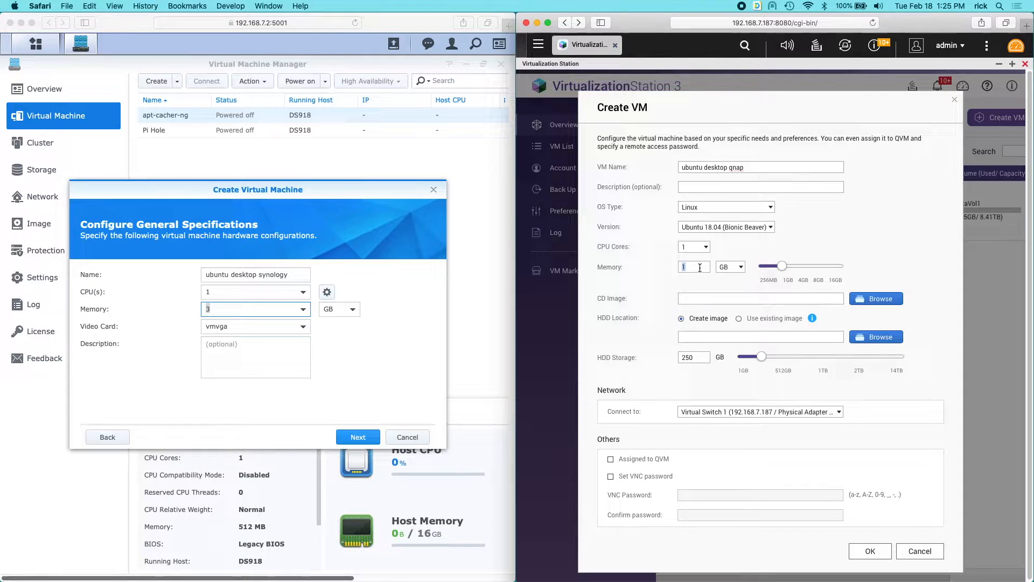
type("3")
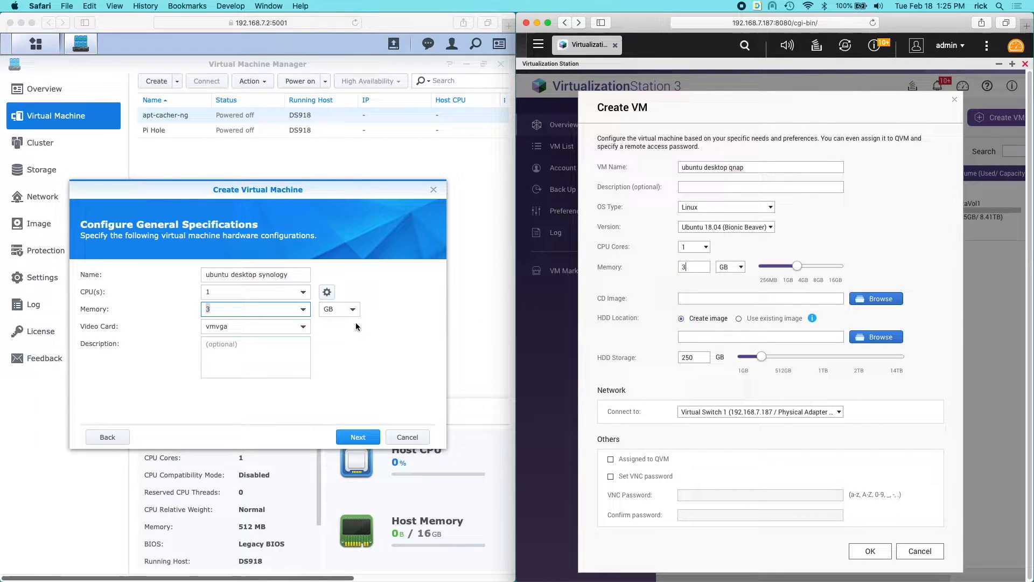
left_click(358, 436)
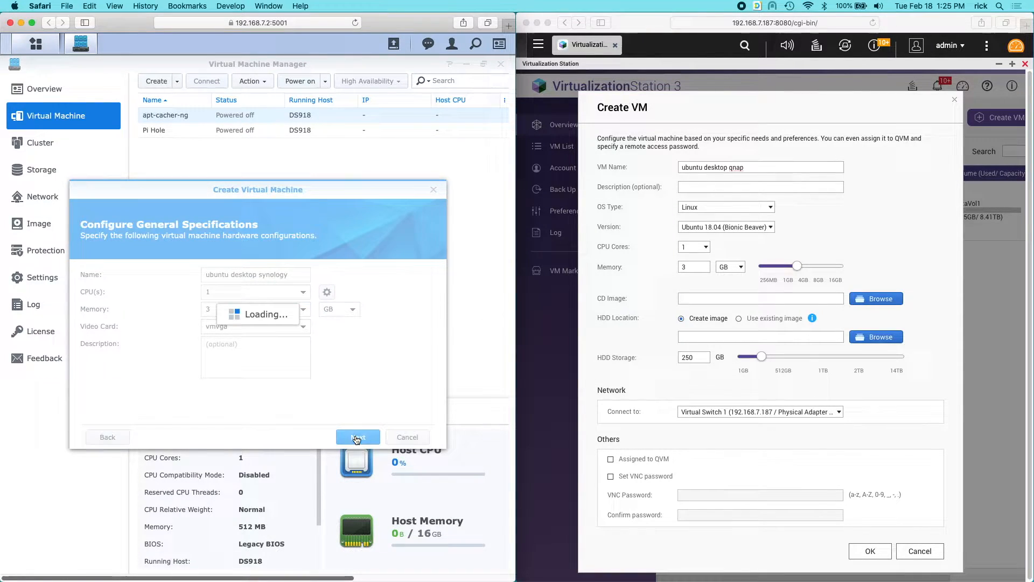
- Select the Ubuntu 18.04.4 desktop ISO from Public as the QNAP CD image
left_click(357, 436)
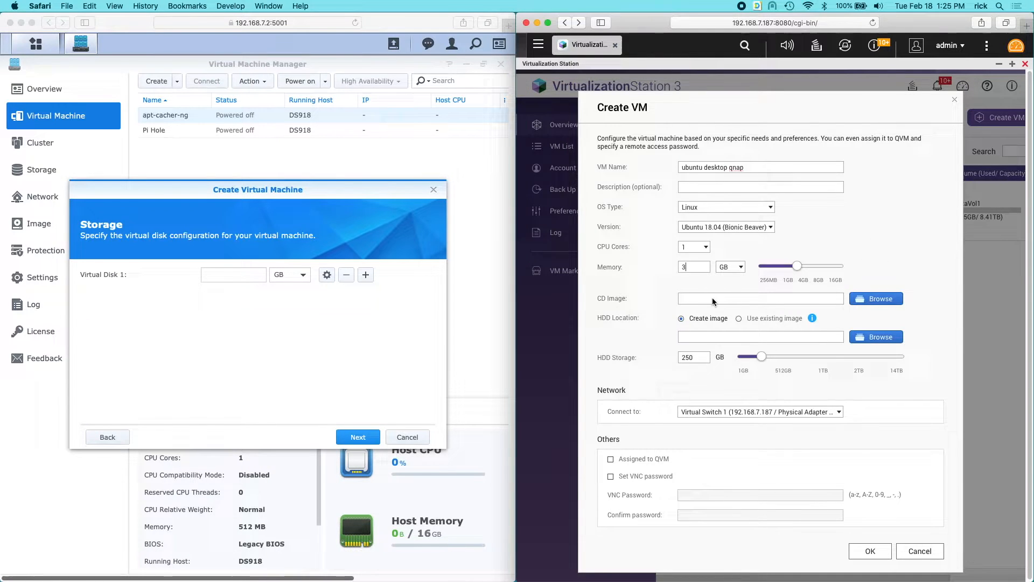
left_click(876, 298)
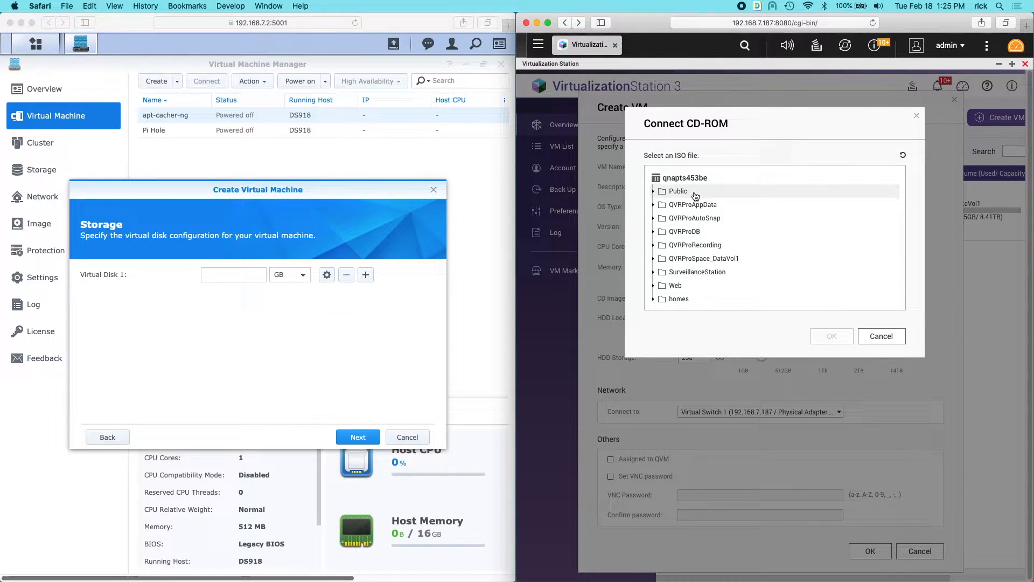
left_click(678, 190)
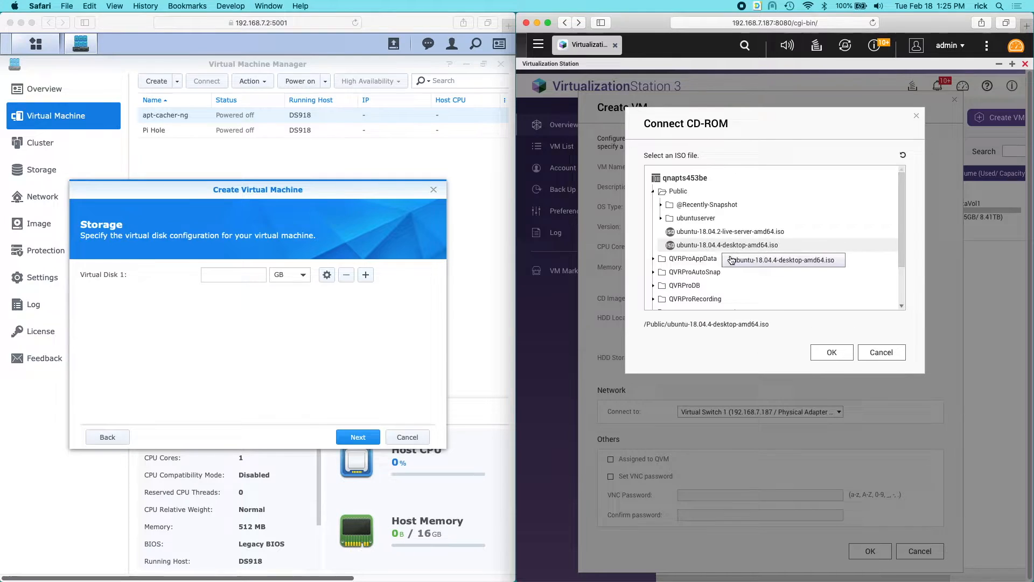
left_click(830, 351)
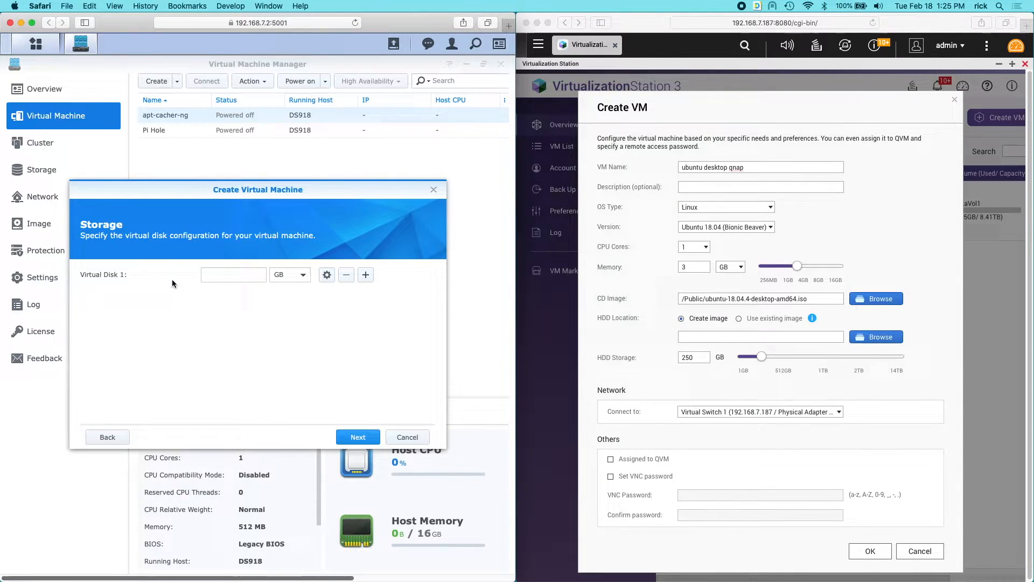
- Set 50 GB virtual disks and store the QNAP disk image in /Public
left_click(233, 275)
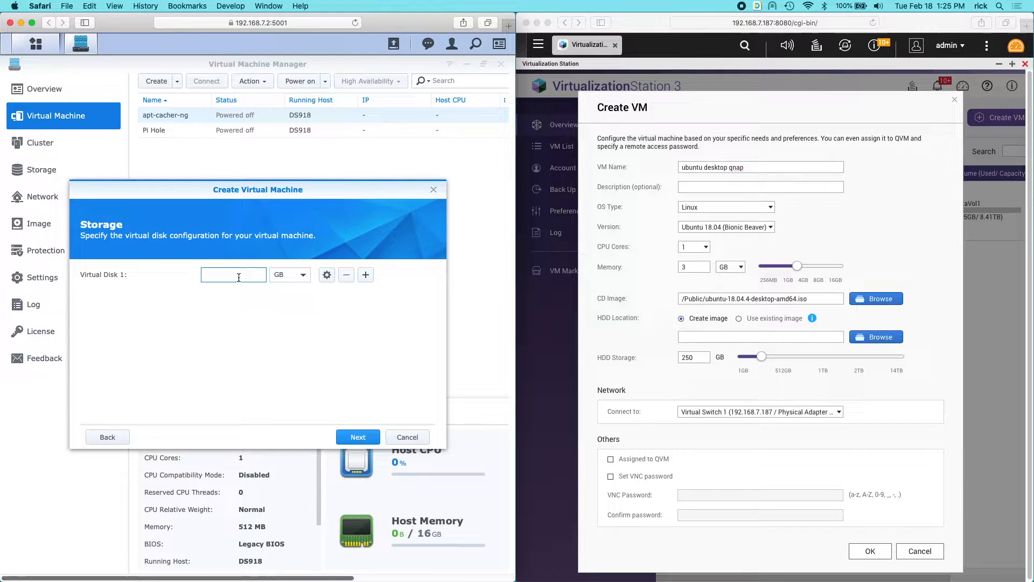
type("50")
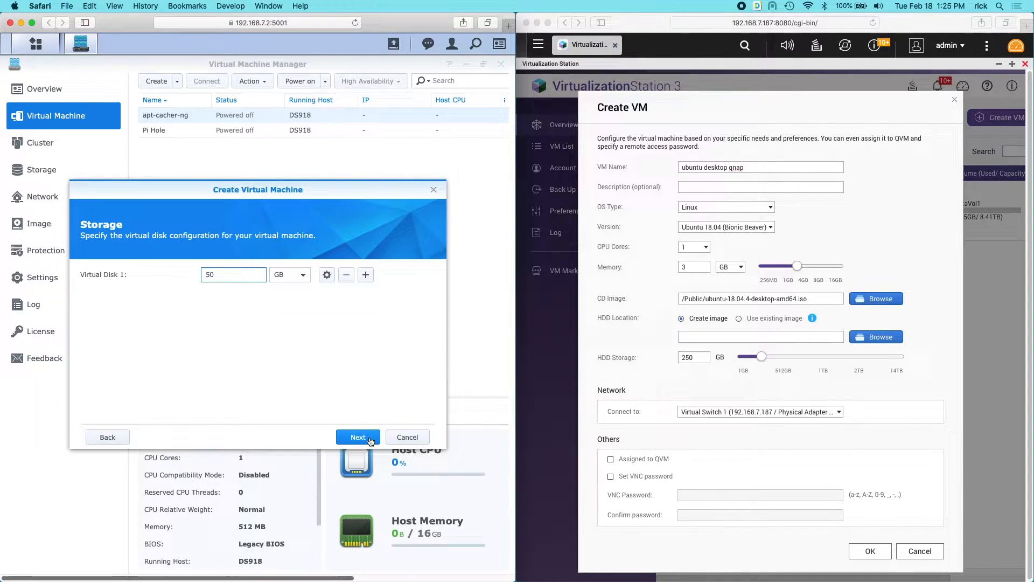
left_click(357, 436)
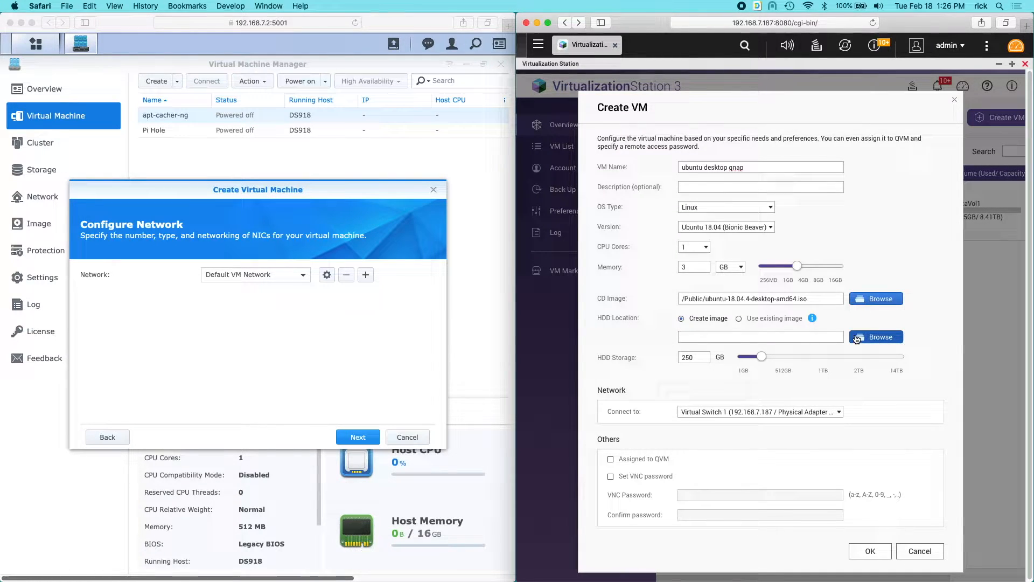
left_click(875, 337)
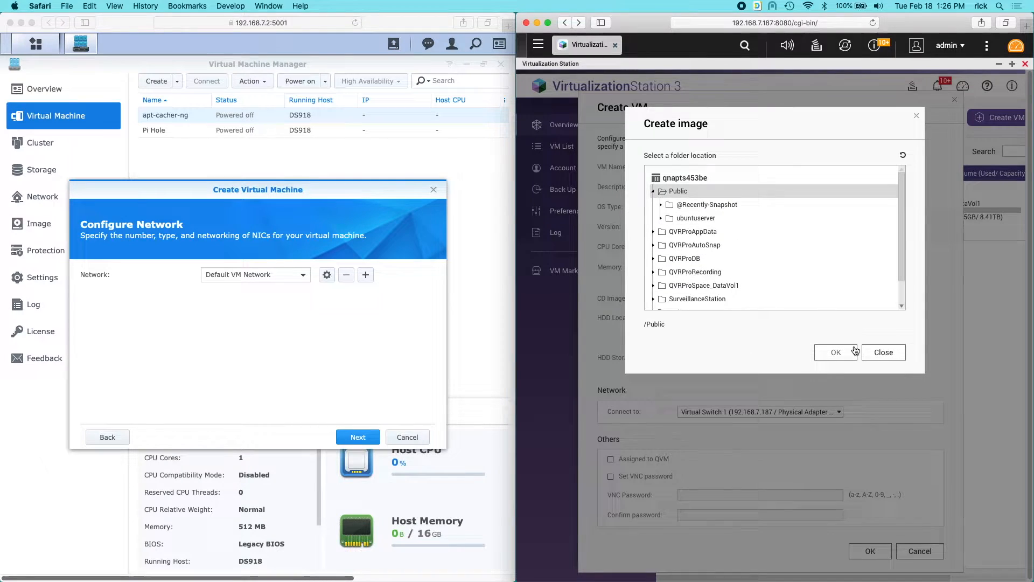
left_click(835, 351)
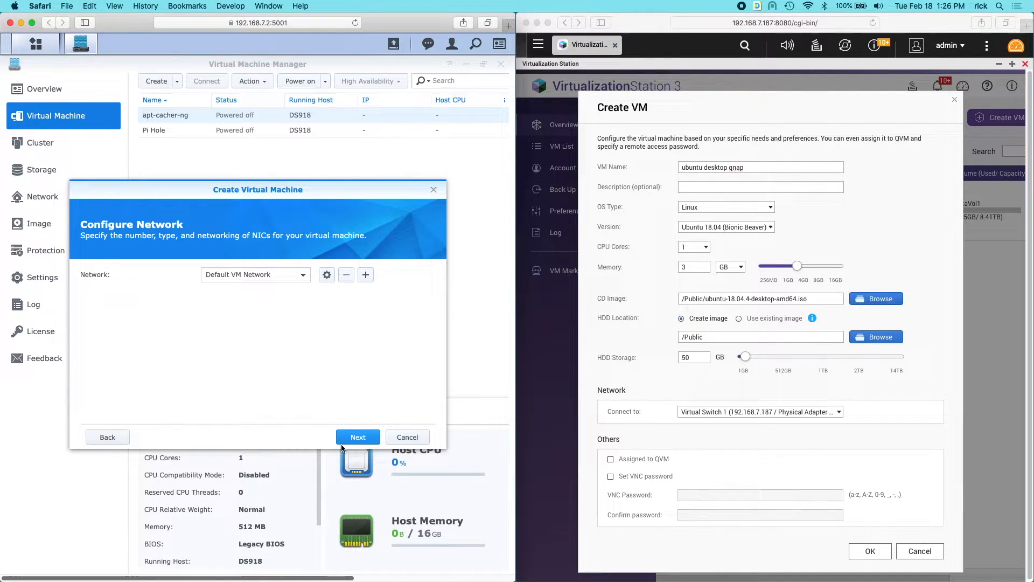
left_click(357, 436)
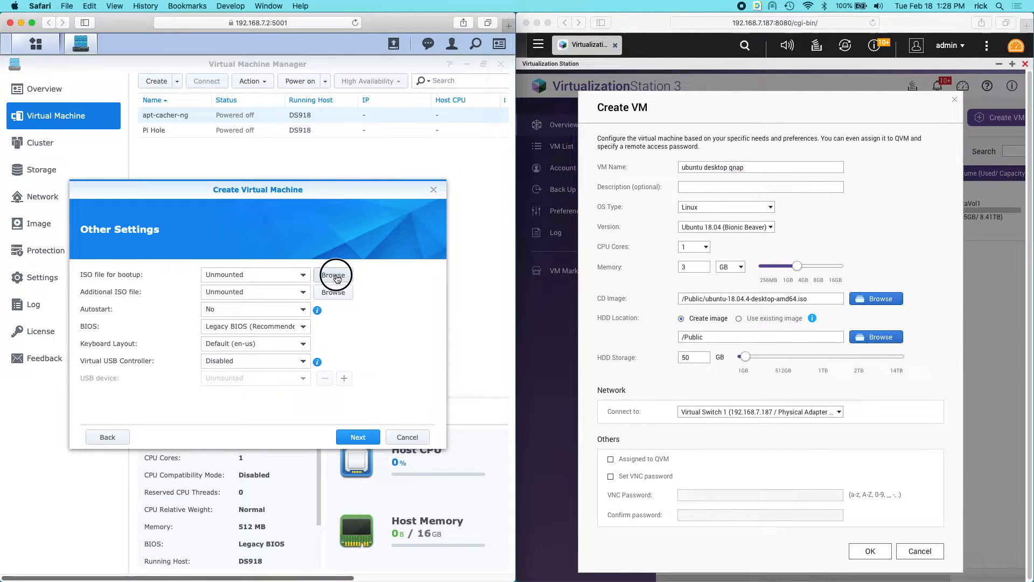
- Boot the Synology VM from the Ubuntu ISO and create the QNAP VM
left_click(333, 274)
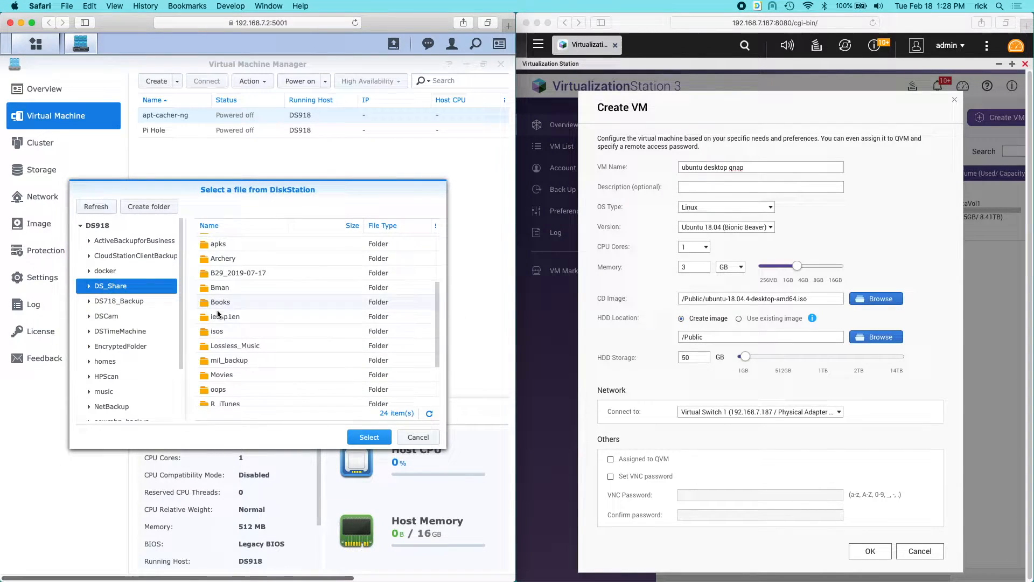
left_click(368, 436)
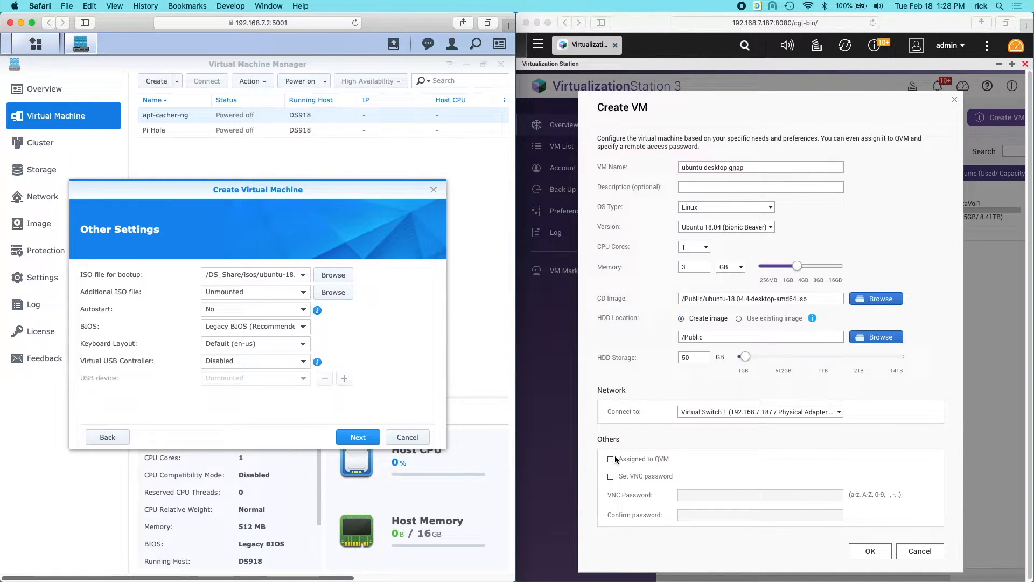
mouse_move(665, 463)
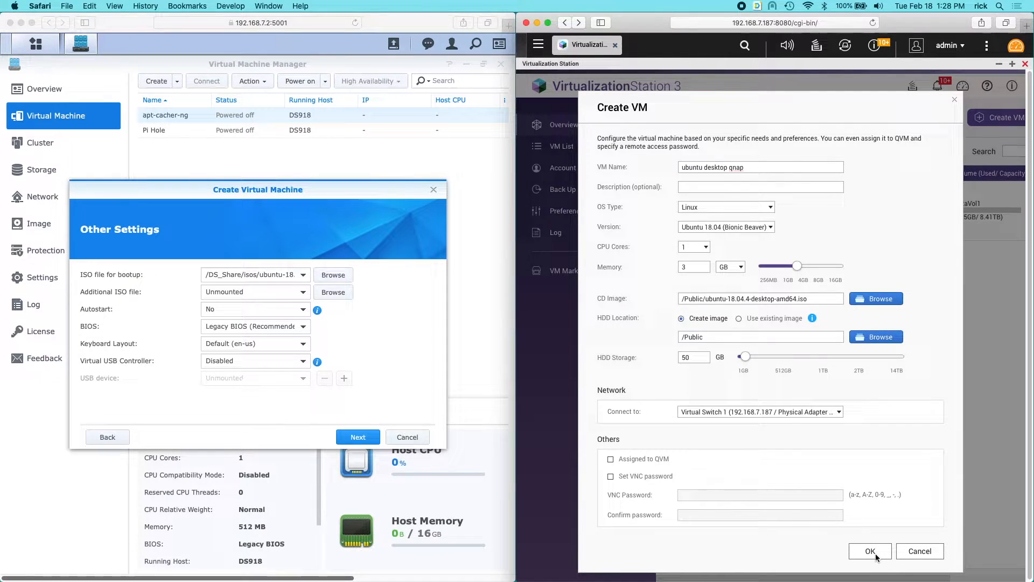
left_click(869, 550)
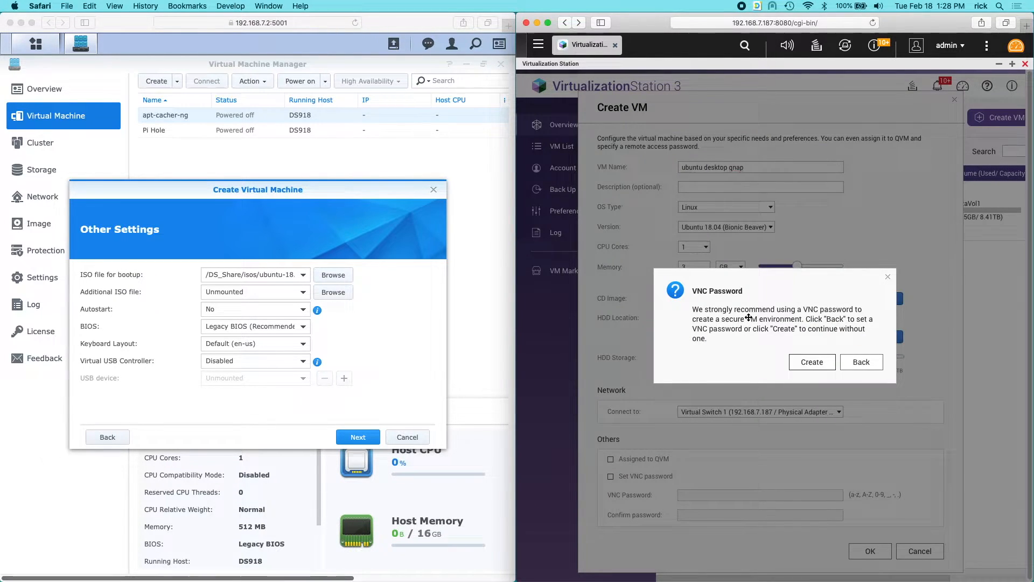
mouse_move(844, 370)
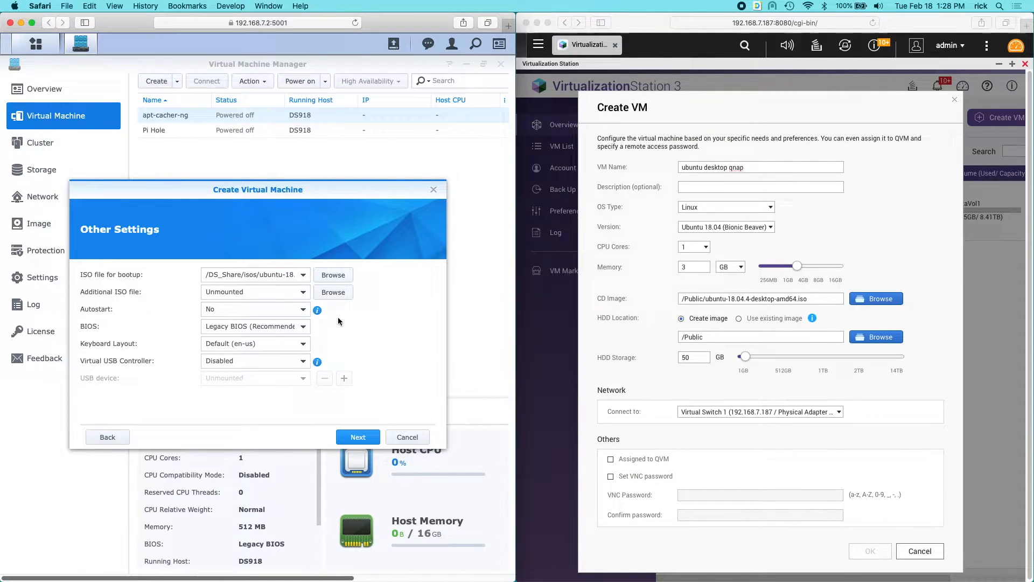
- Allow the user to manage the Synology VM and apply the settings to create it
left_click(358, 437)
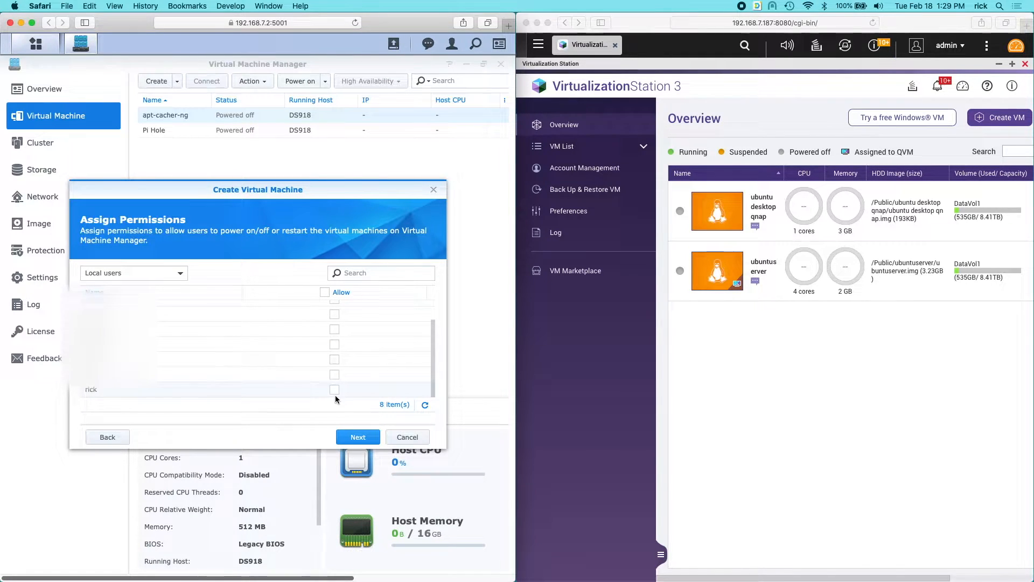
left_click(334, 389)
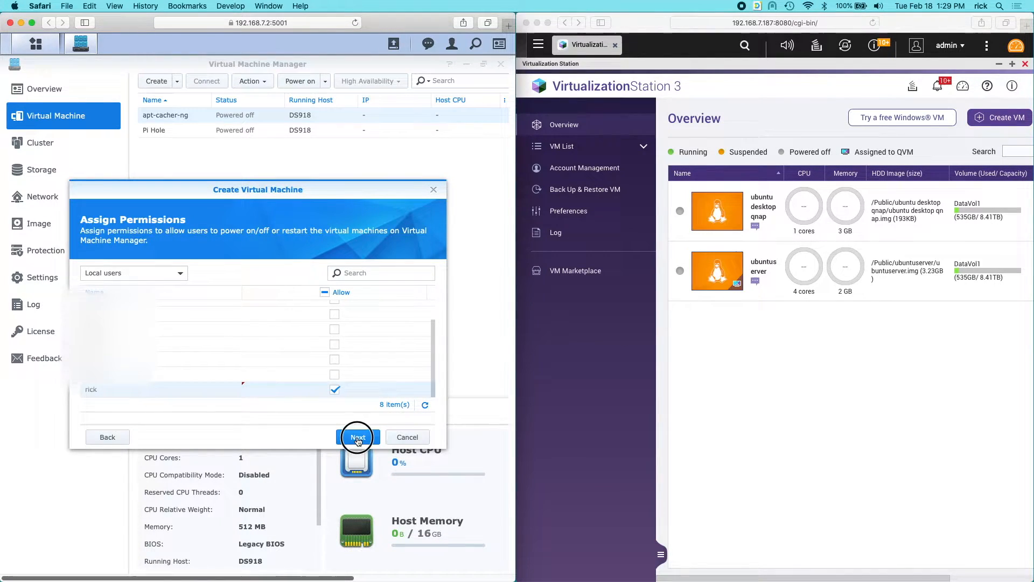
left_click(358, 436)
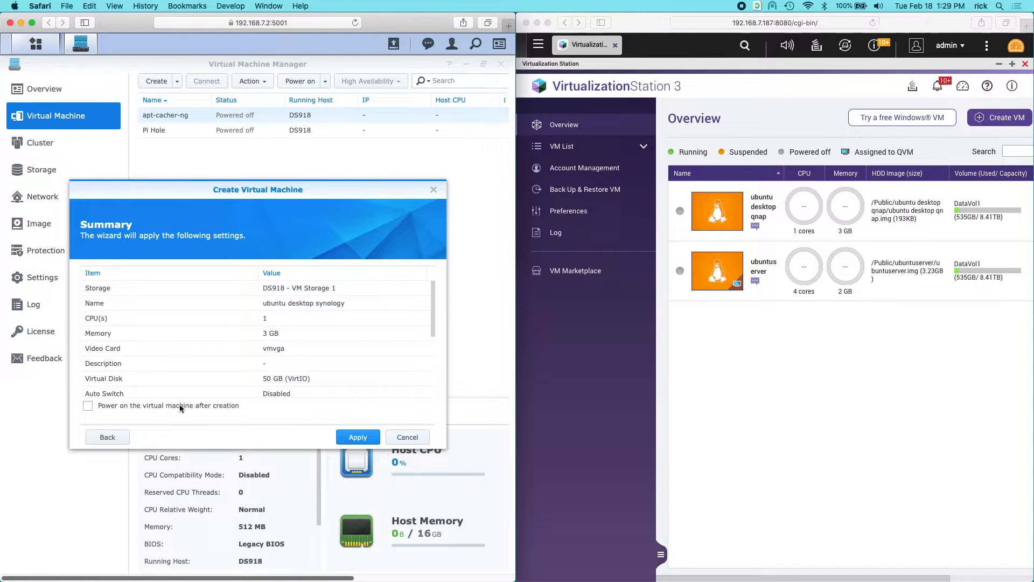
left_click(358, 436)
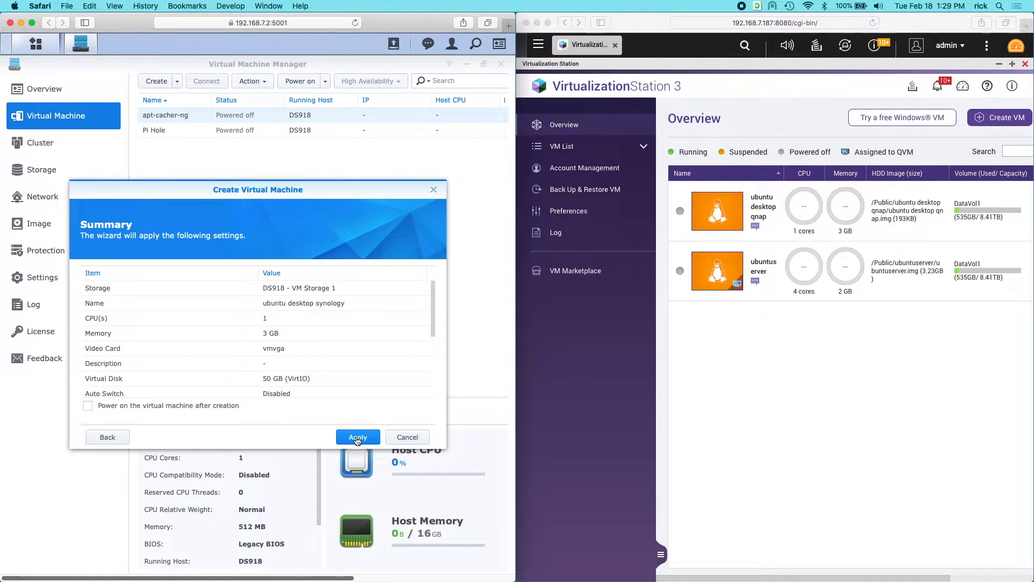
left_click(358, 437)
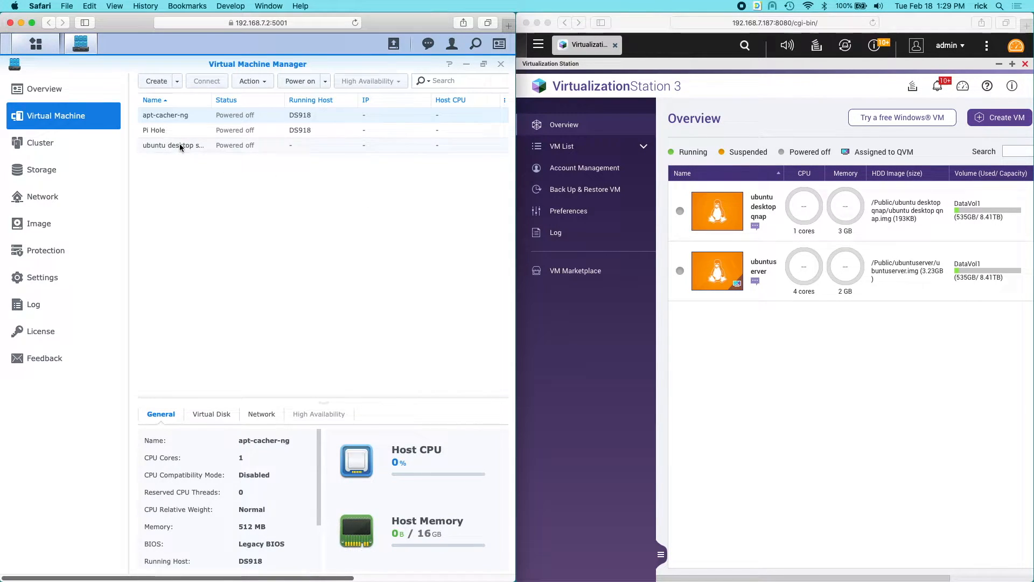
- Power on both Ubuntu desktop VMs and connect to their consoles
left_click(172, 145)
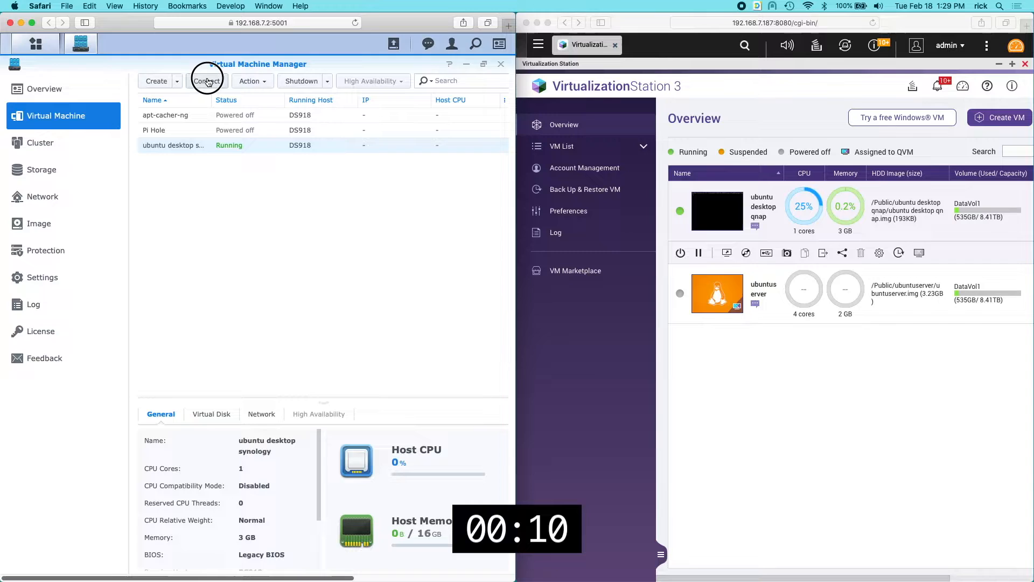
left_click(206, 80)
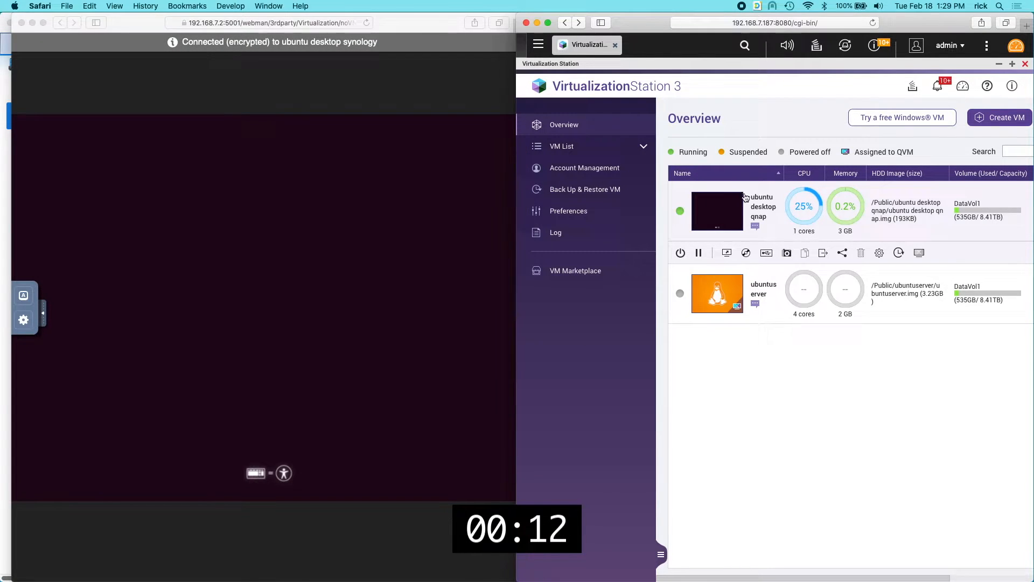
left_click(717, 211)
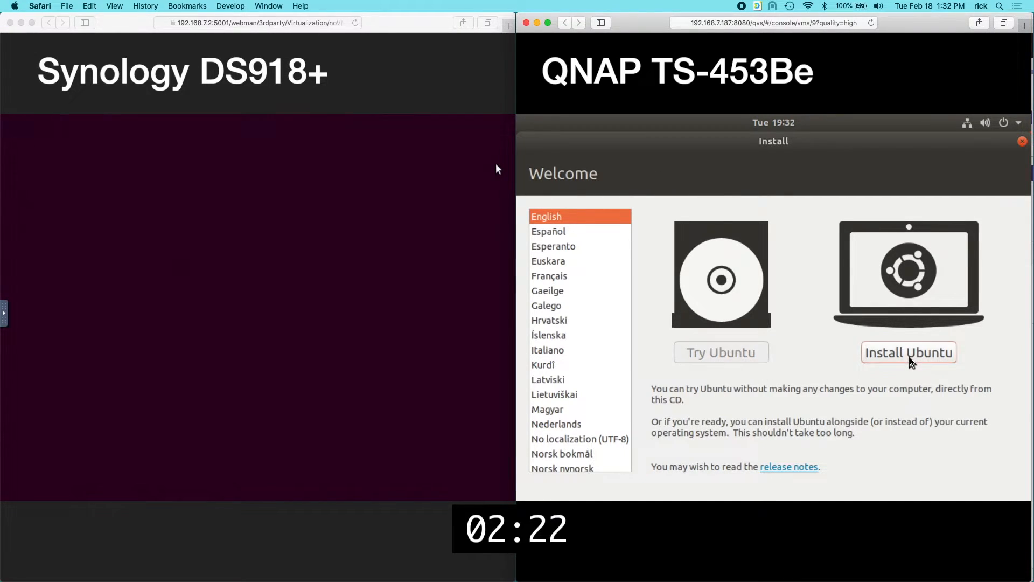
- Start the QNAP install with English (US) keyboard, minimal installation, no update downloads
left_click(908, 351)
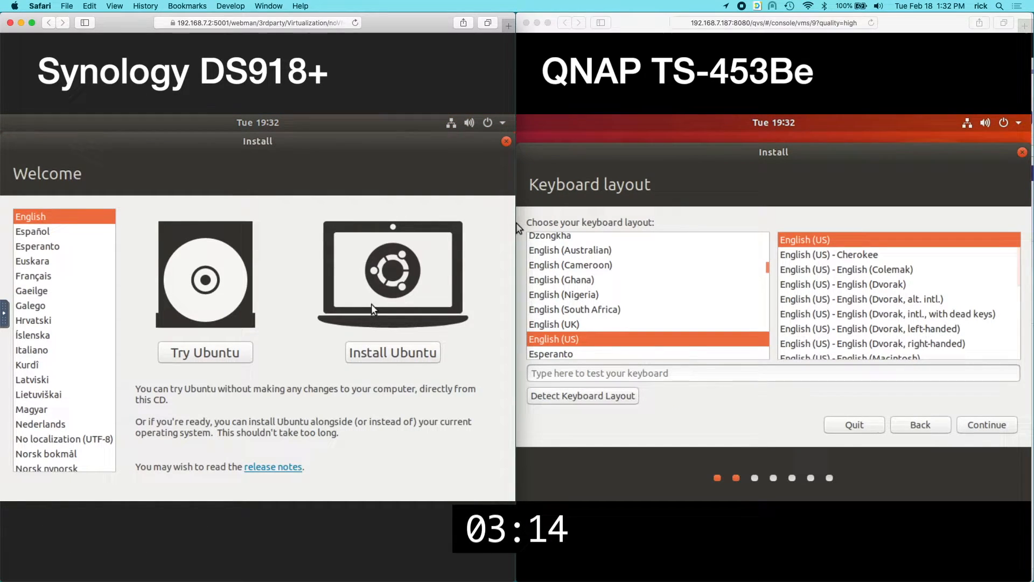
left_click(392, 351)
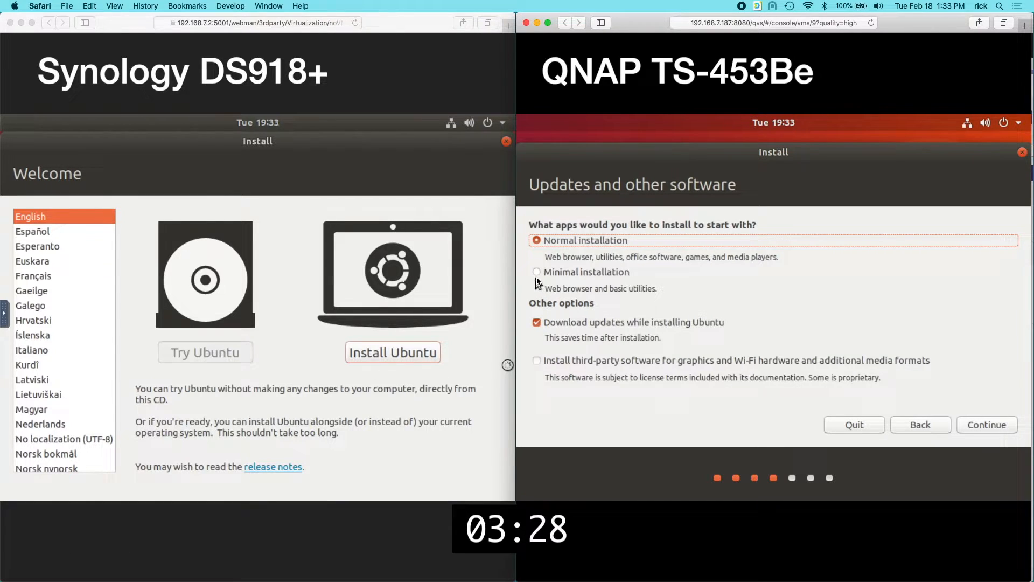
left_click(536, 271)
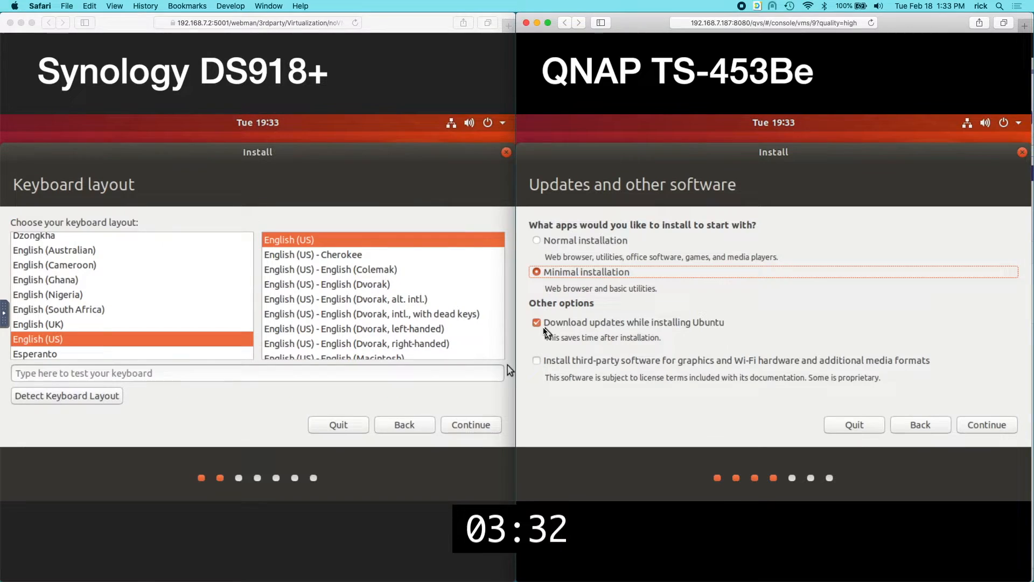
left_click(536, 322)
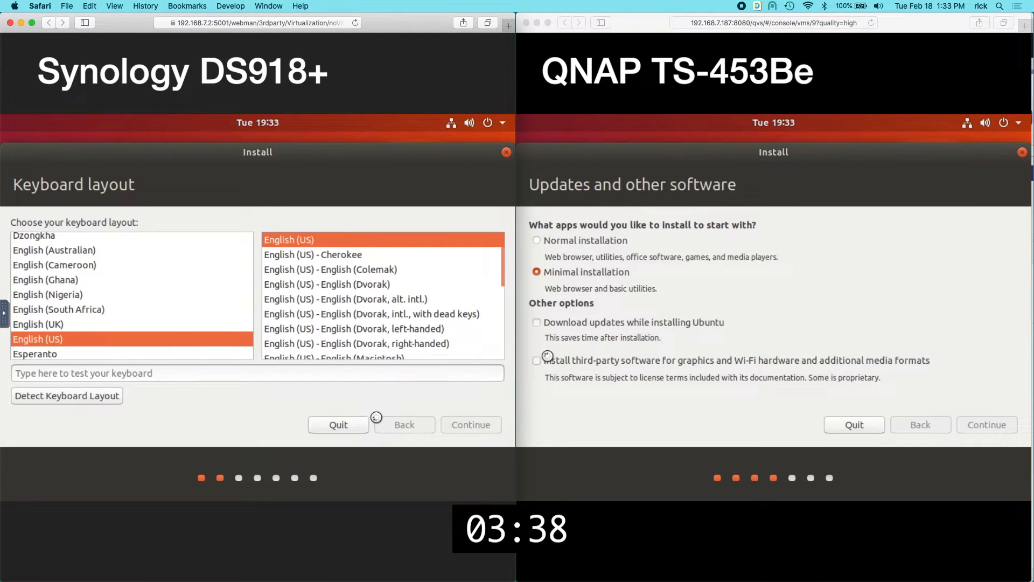
left_click(985, 424)
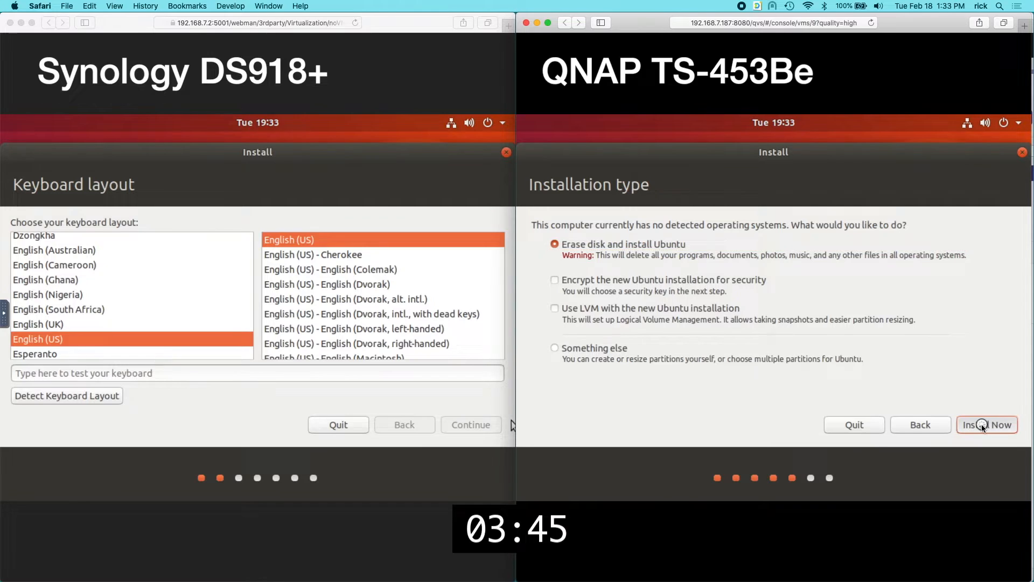
left_click(470, 424)
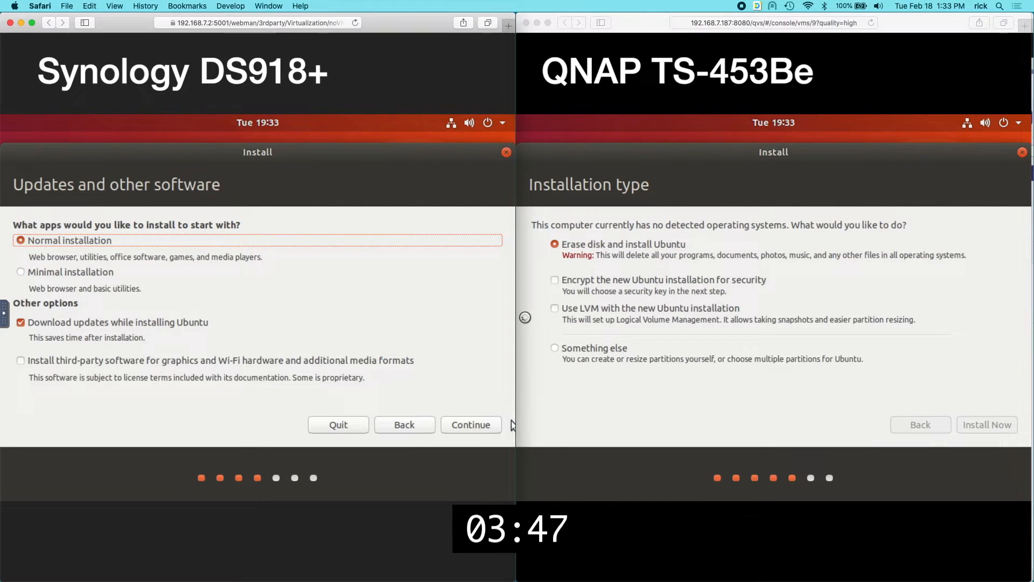
- Choose minimal installation on Synology and confirm erasing the disk on QNAP
left_click(21, 272)
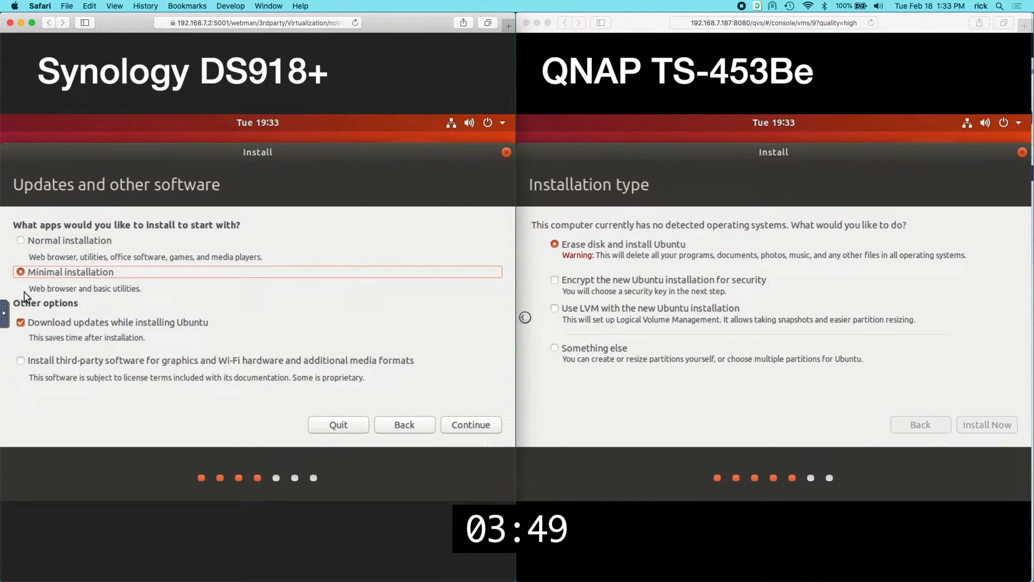
left_click(20, 322)
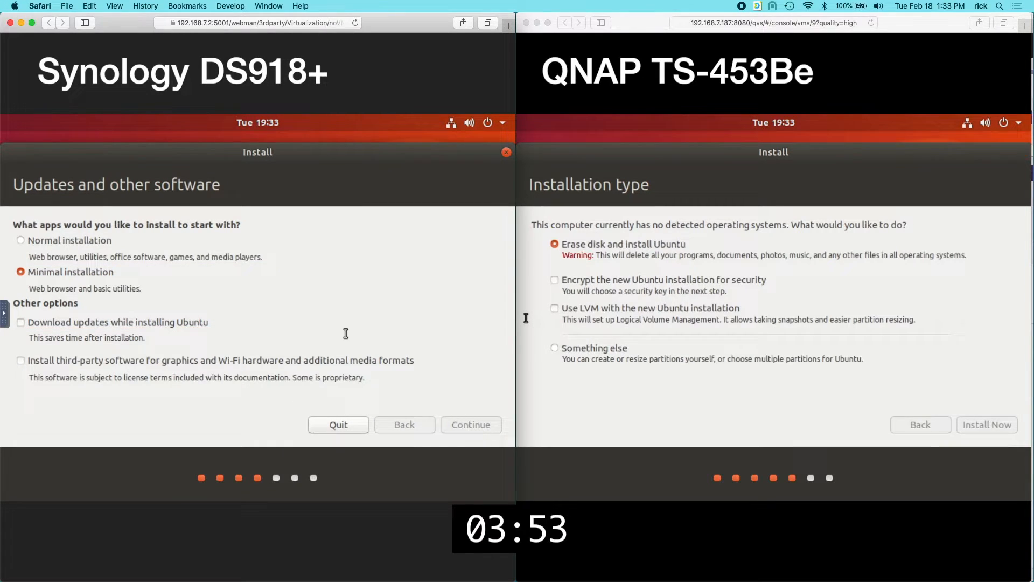
left_click(986, 425)
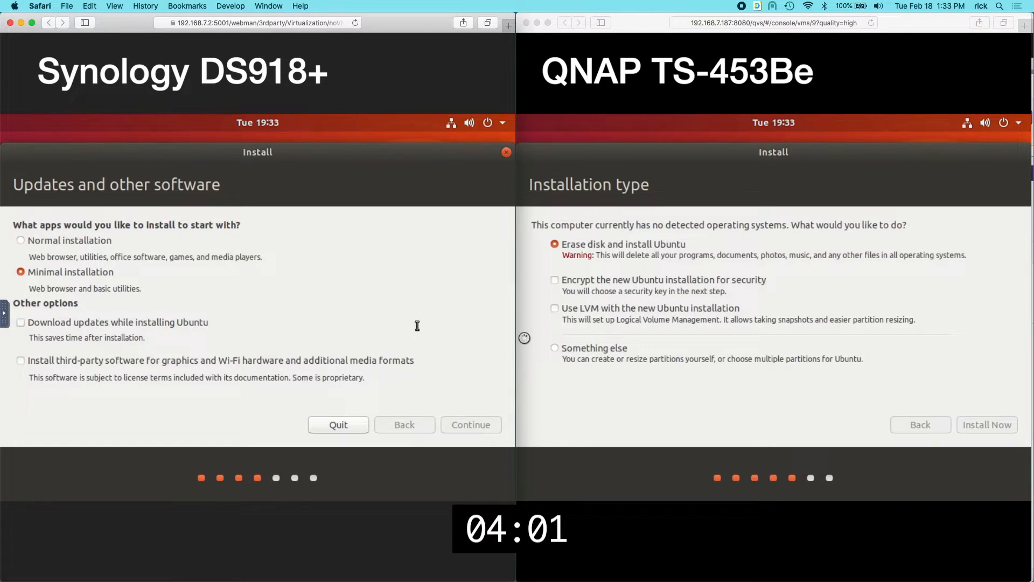
left_click(471, 424)
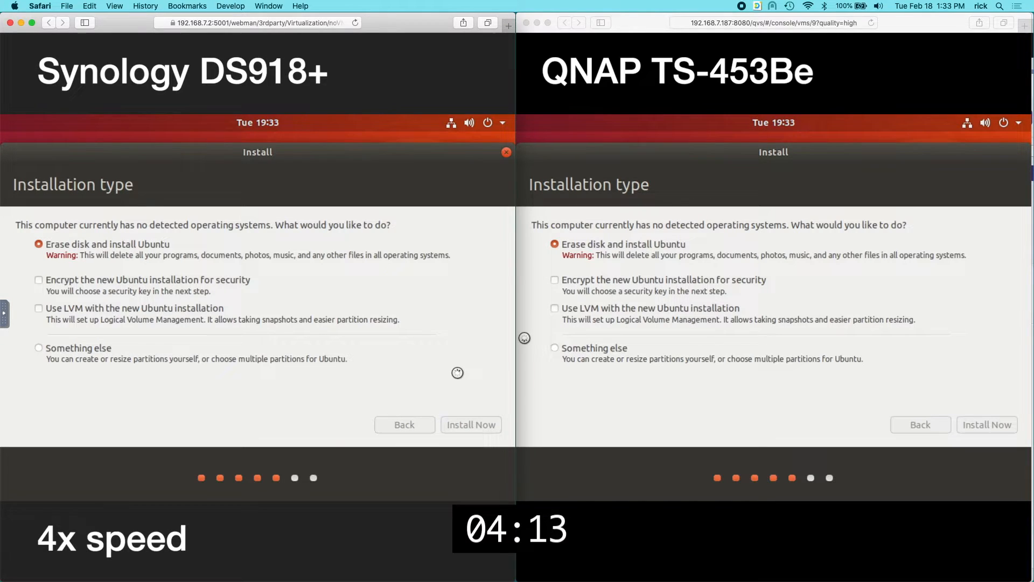
left_click(471, 425)
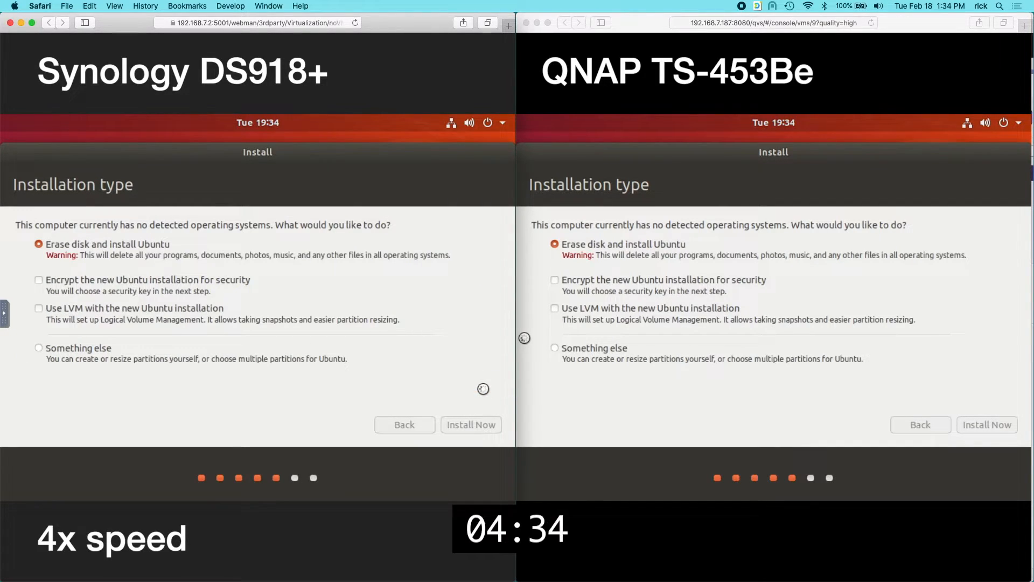
left_click(987, 424)
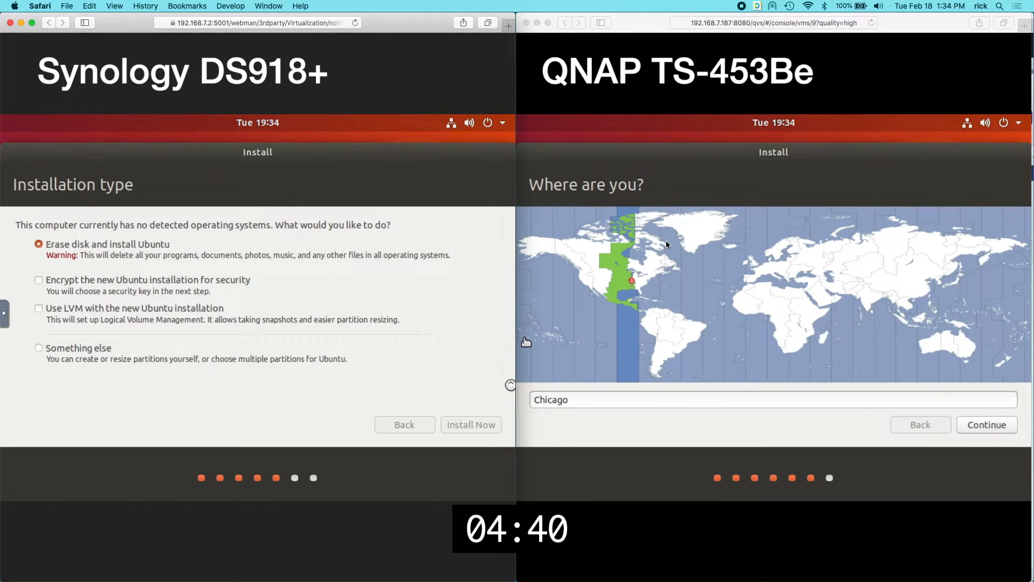
- Accept Chicago time zone on QNAP and create user rick on computer ubuntudeskqnap
left_click(987, 424)
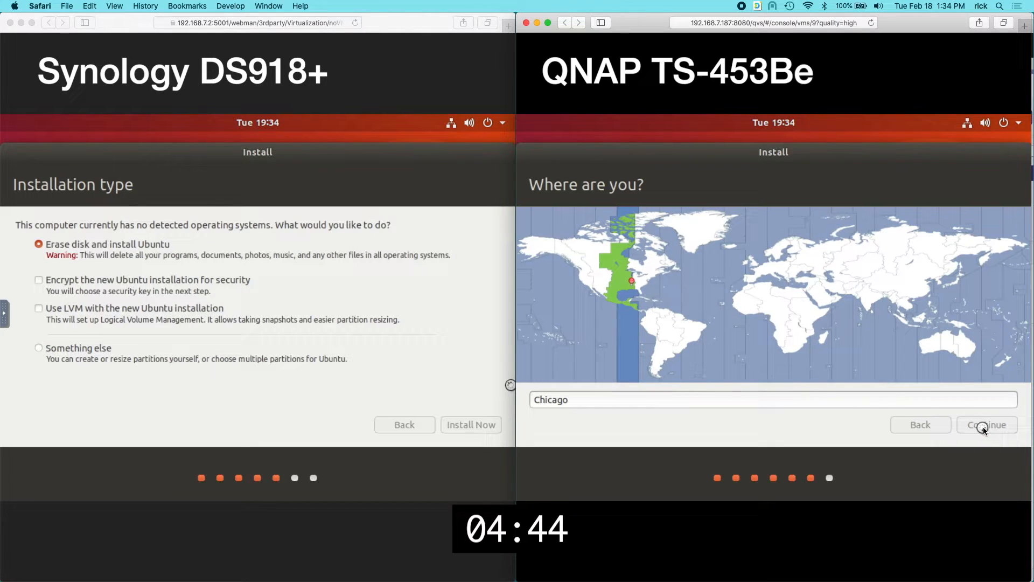
left_click(985, 424)
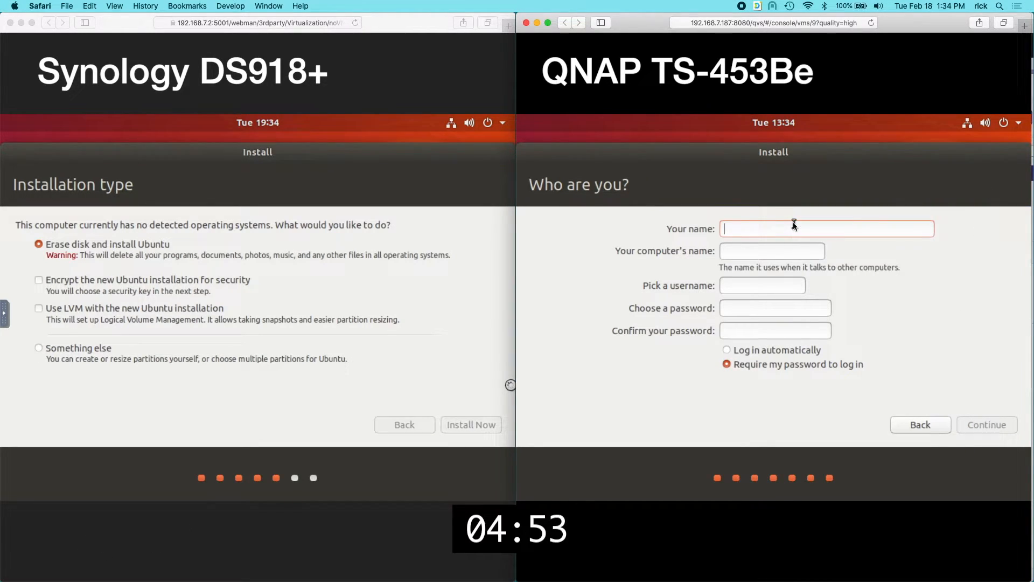
type("rick")
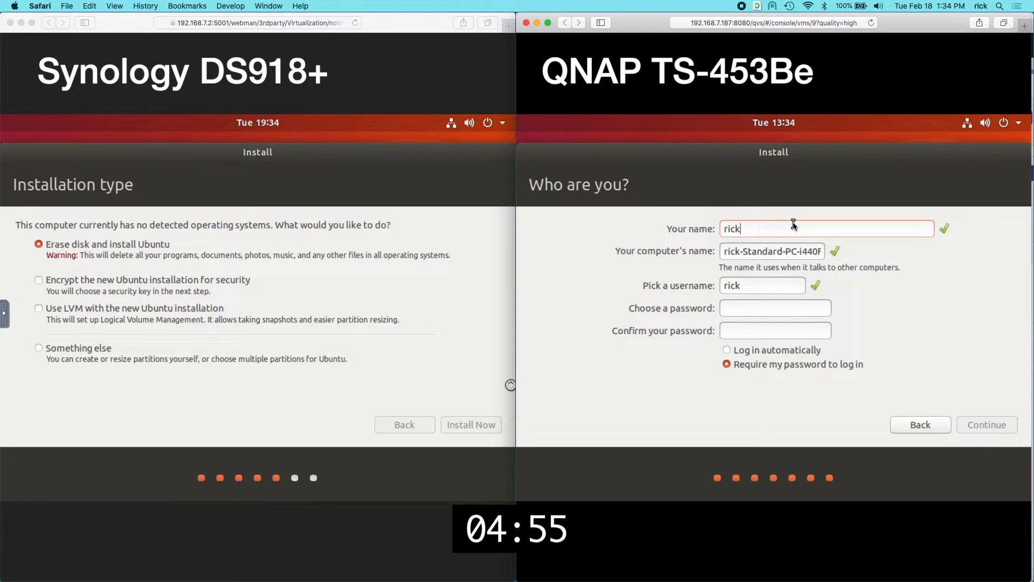
type("ubuntudeskqnap")
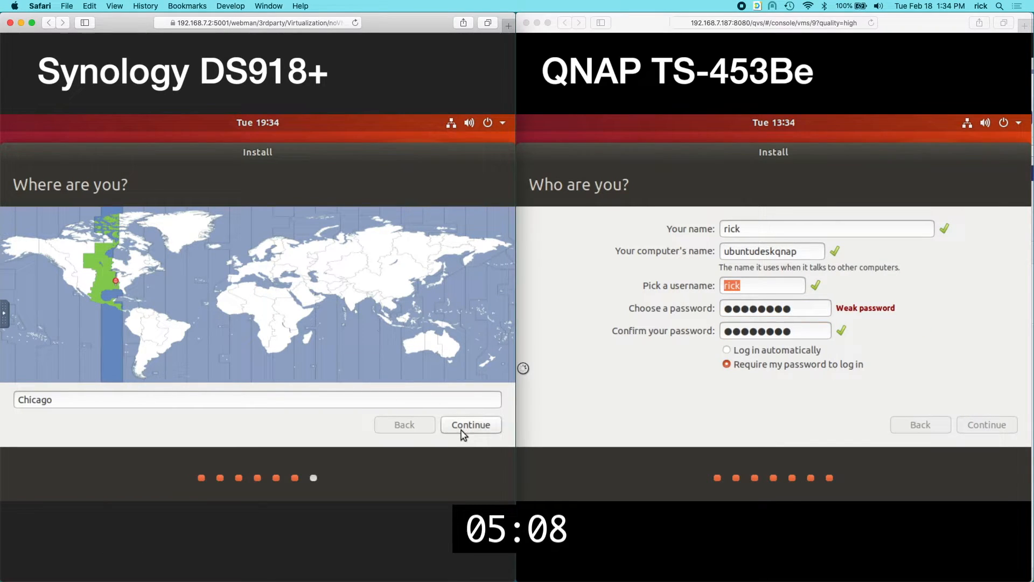
left_click(986, 424)
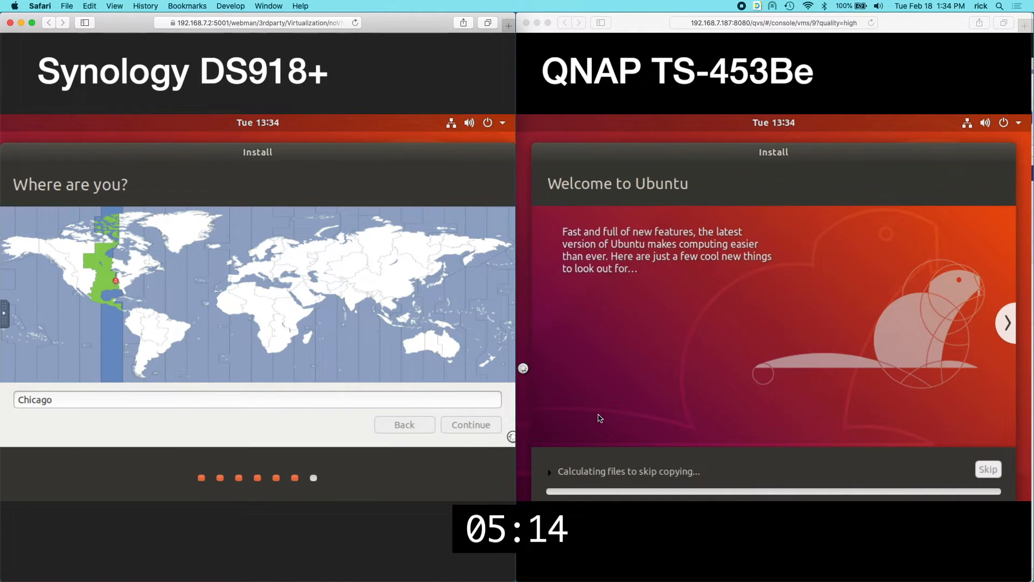
- Accept Chicago time zone on Synology and create user rick on ubuntudesksynology
left_click(470, 424)
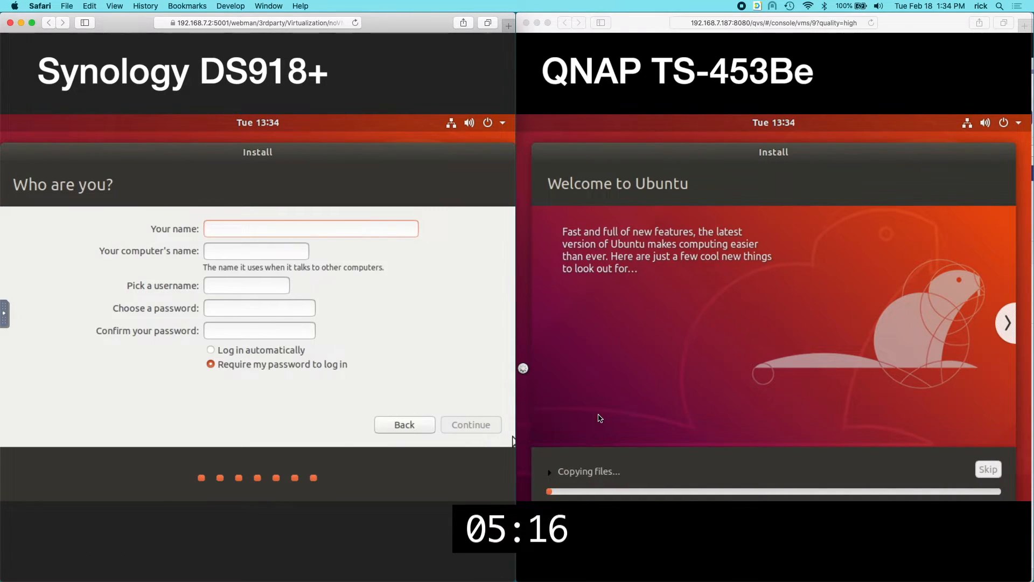
left_click(310, 228)
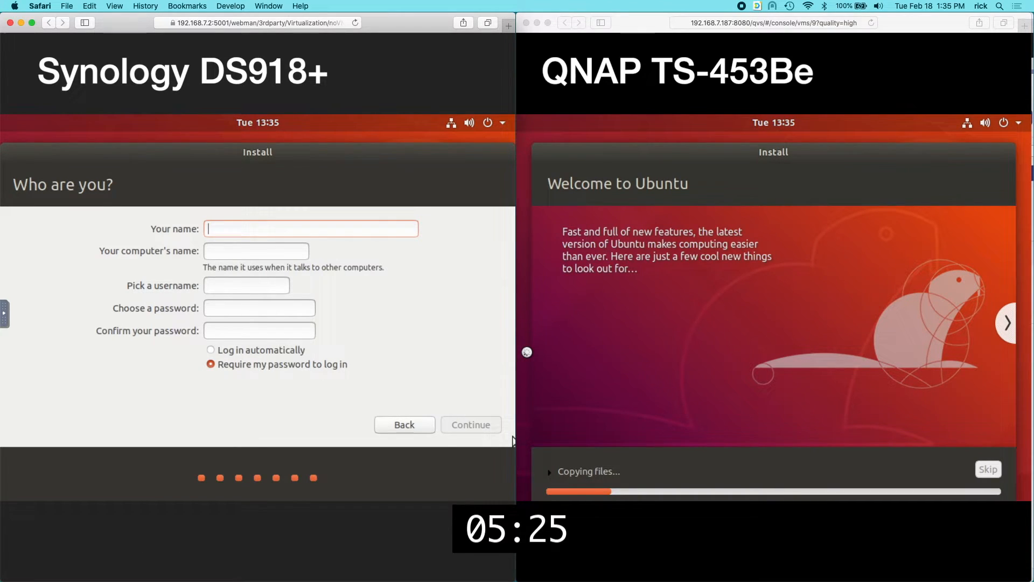
type("rick")
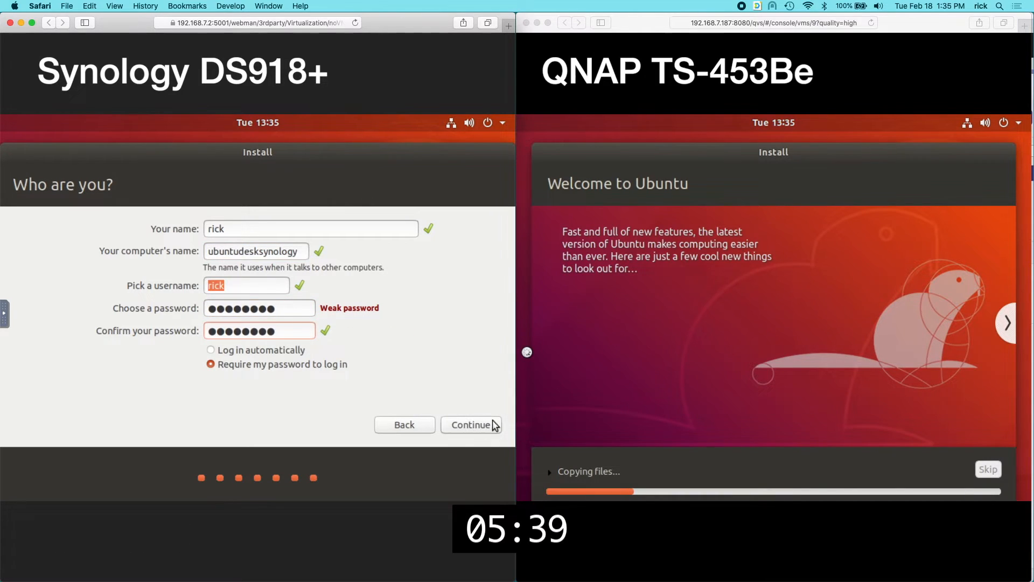
left_click(471, 424)
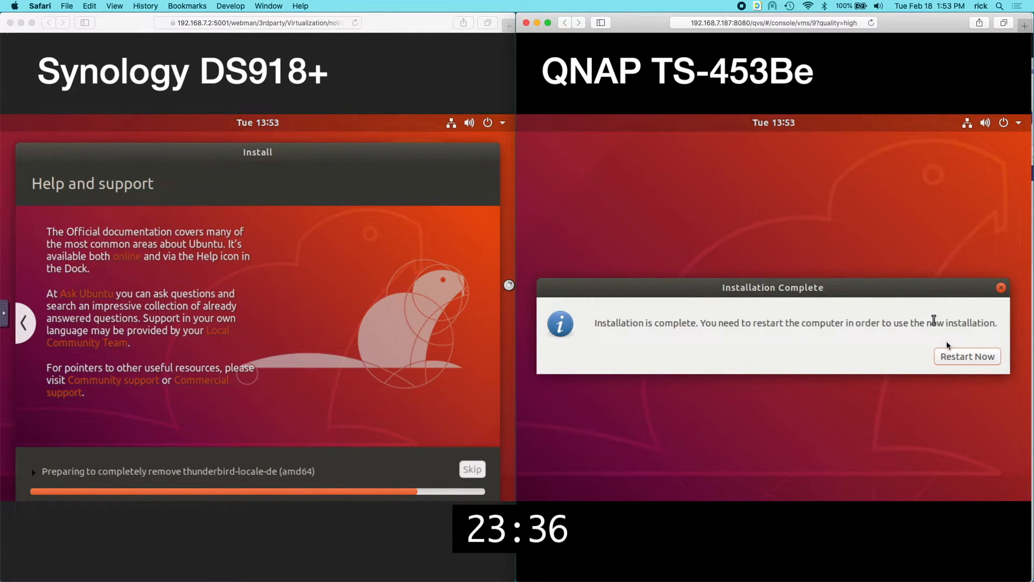
- Restart the QNAP VM into Ubuntu and log in with the new account
left_click(966, 356)
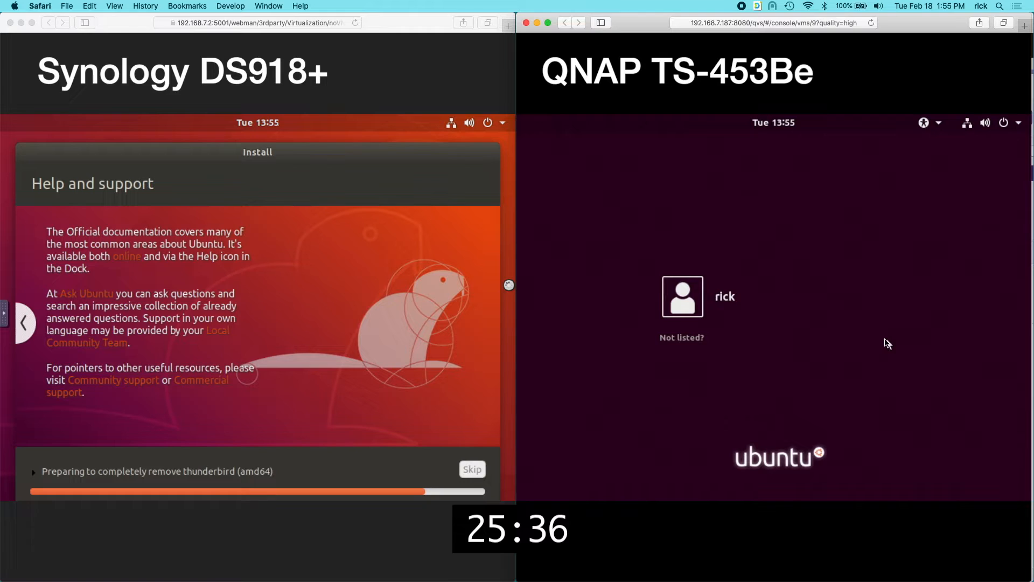
left_click(682, 295)
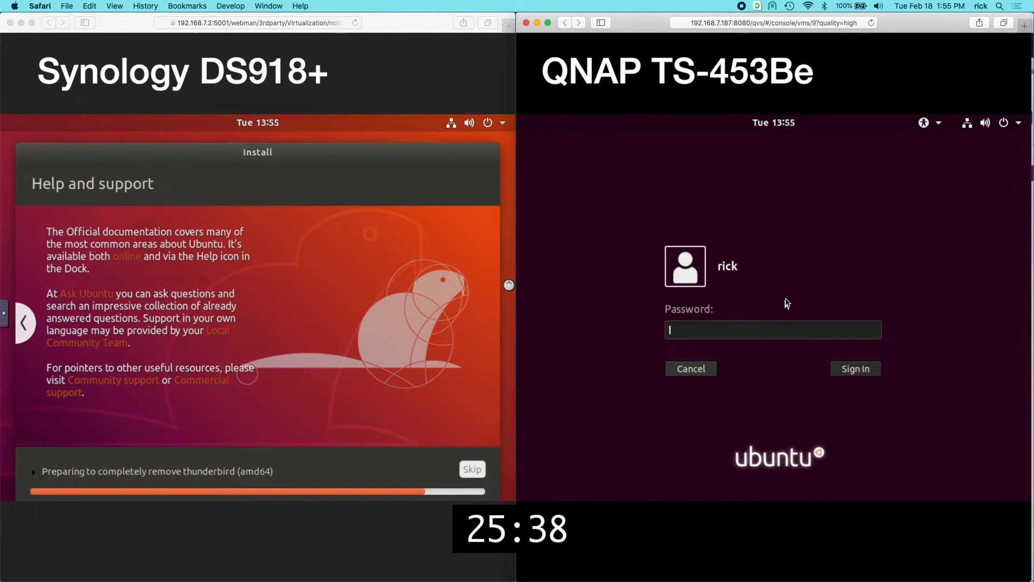
type("password")
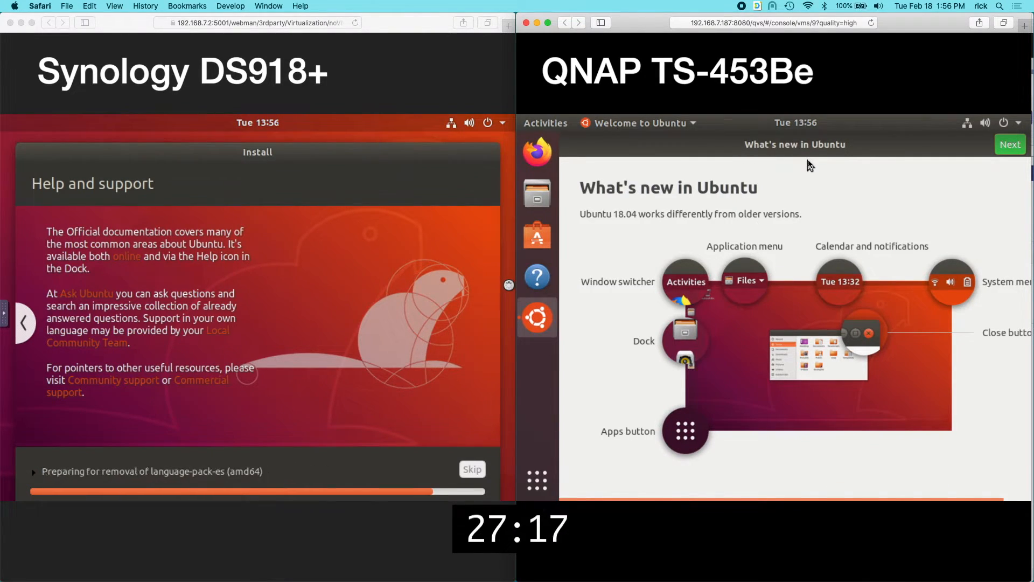
- Finish the QNAP welcome tour, skipping Livepatch and declining to send system info
left_click(1009, 143)
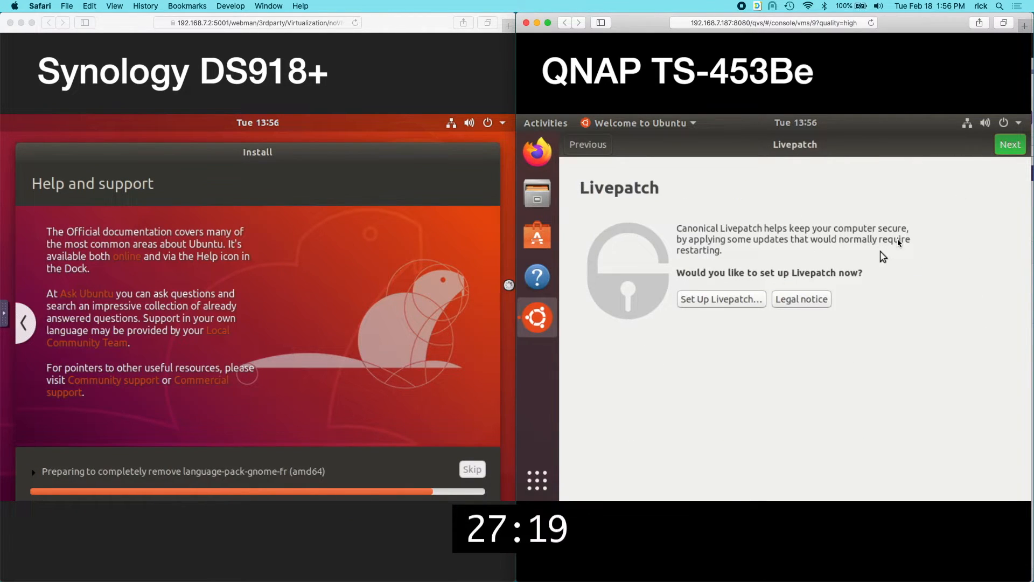
left_click(1009, 143)
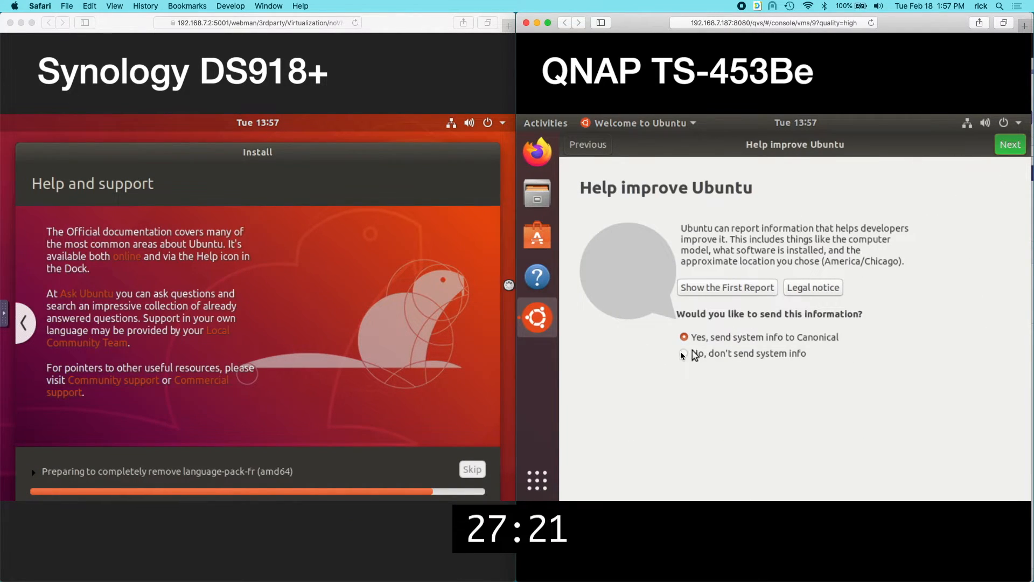
left_click(684, 353)
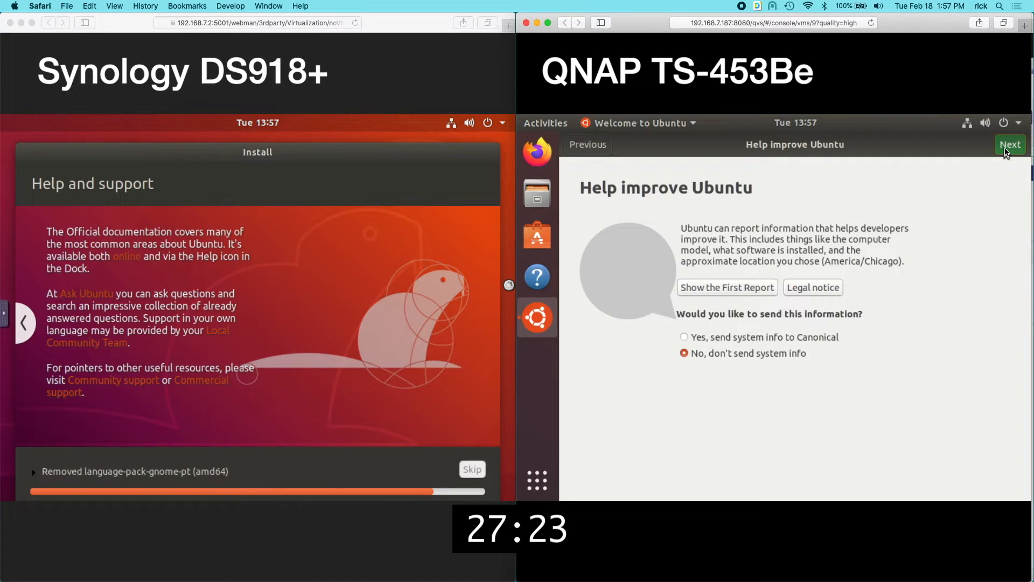
left_click(1010, 144)
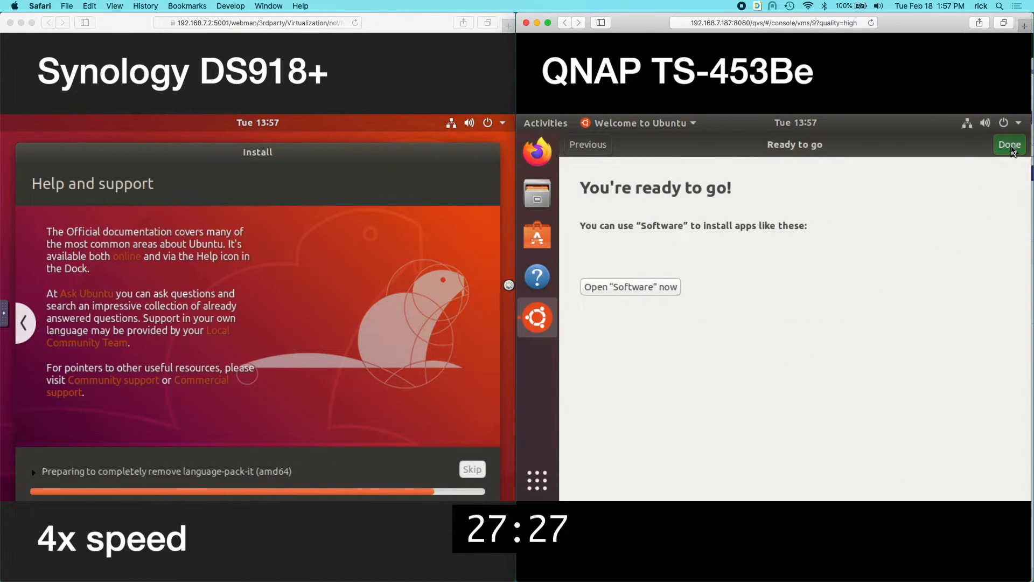
left_click(1010, 144)
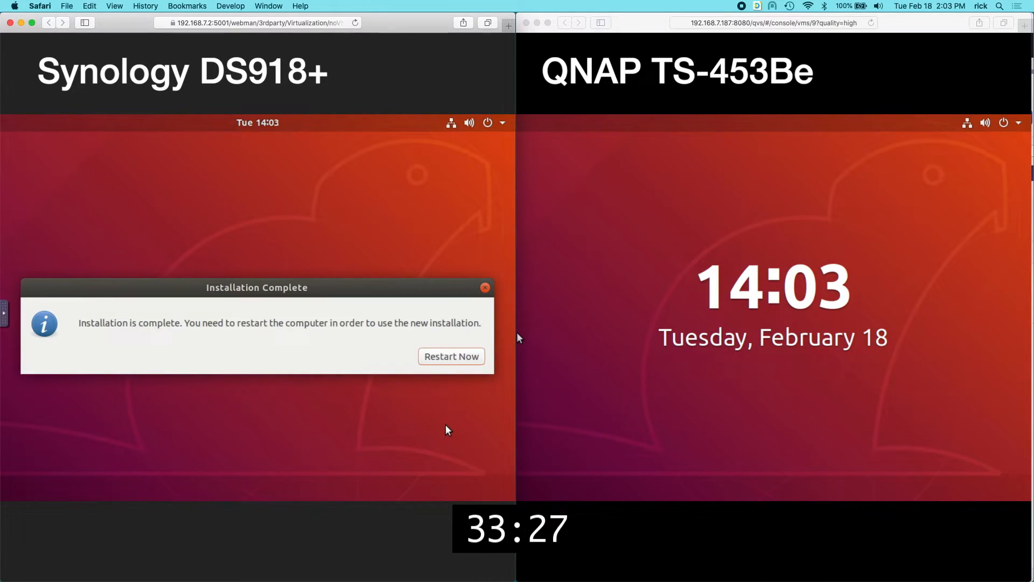
- Restart the Synology VM into Ubuntu, wake QNAP, and select the Synology user to sign in
left_click(451, 356)
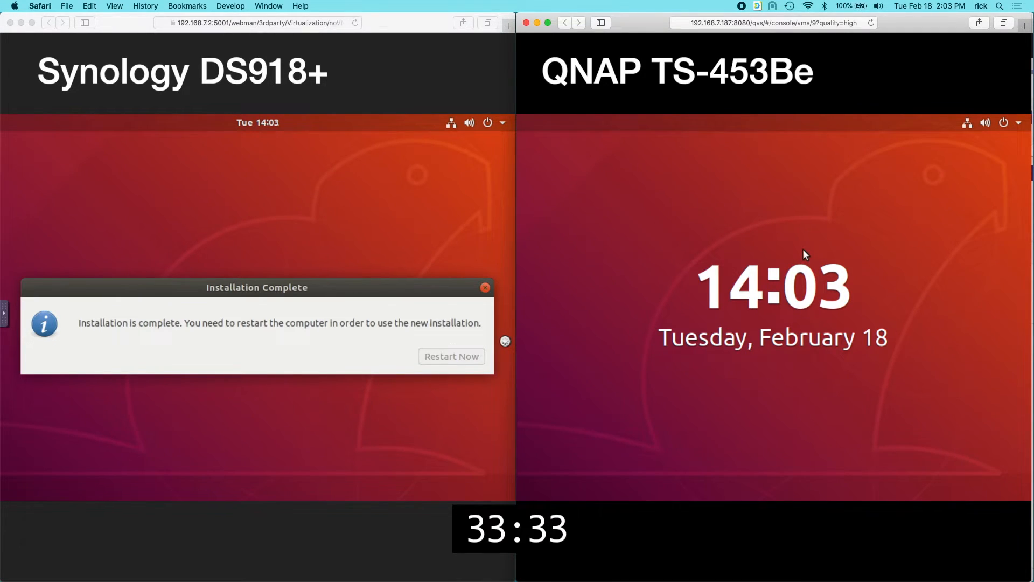
left_click(451, 356)
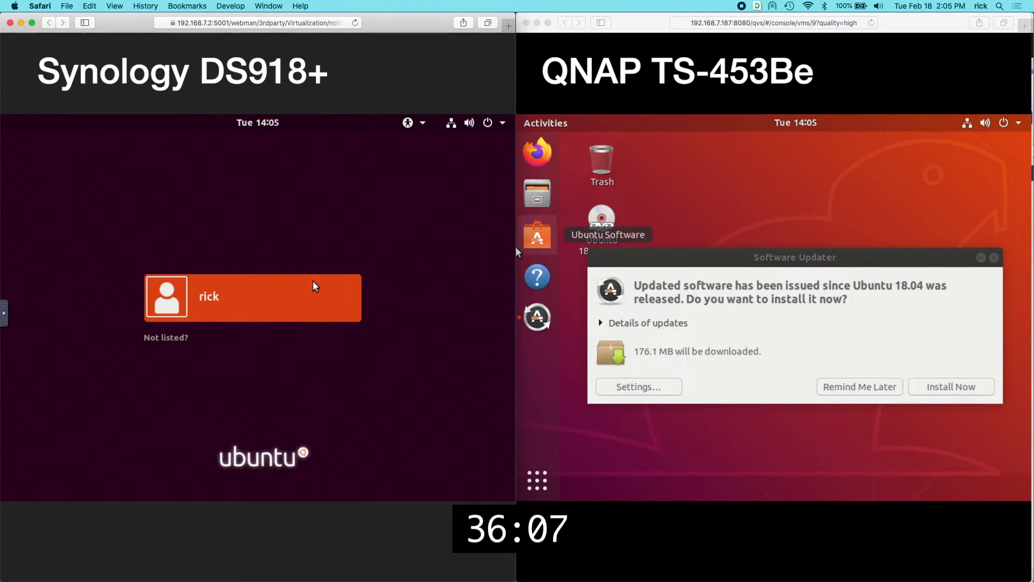
left_click(252, 297)
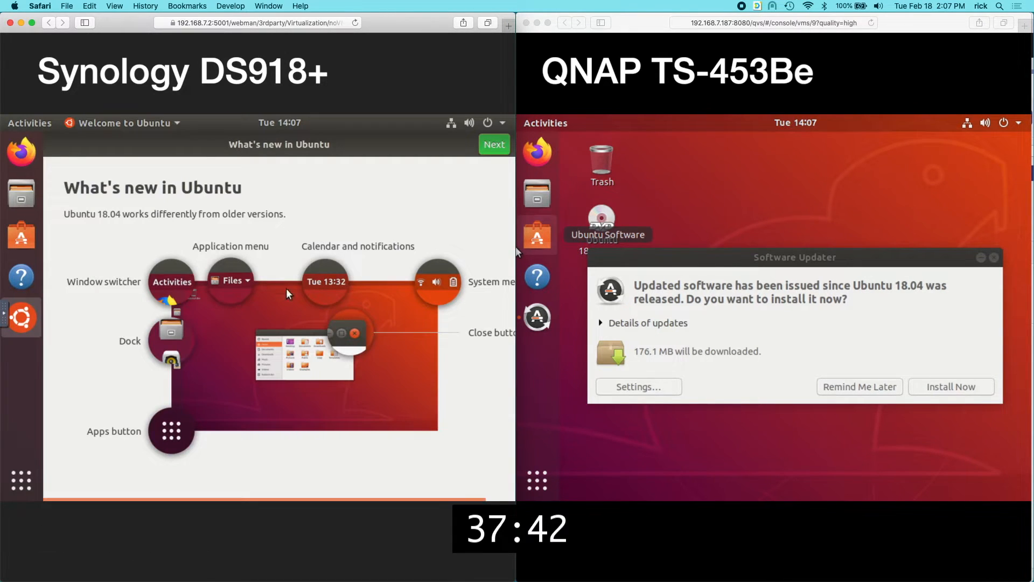
- Step through What's new, system info and final pages to close the Synology welcome tour
left_click(493, 143)
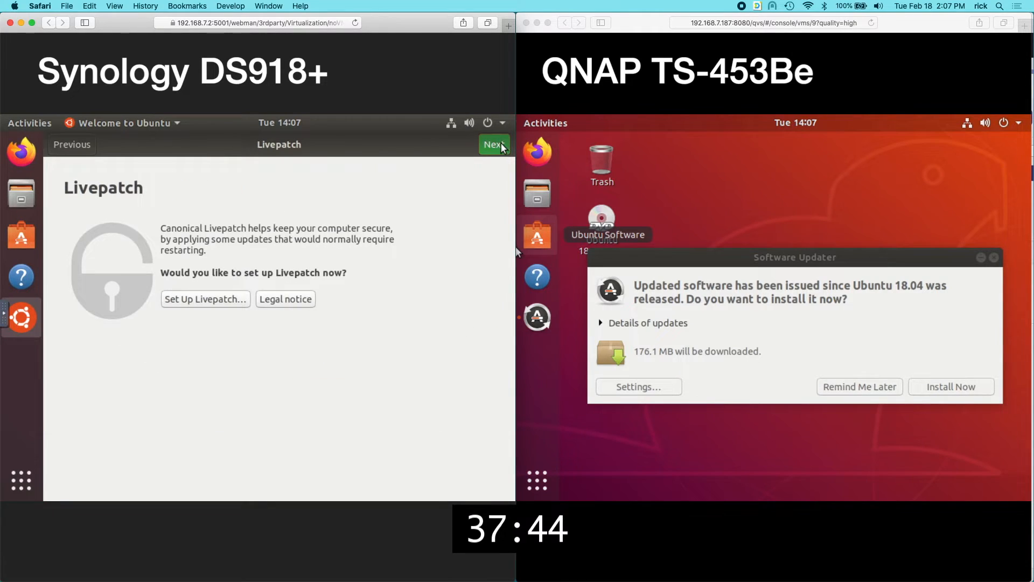
left_click(493, 144)
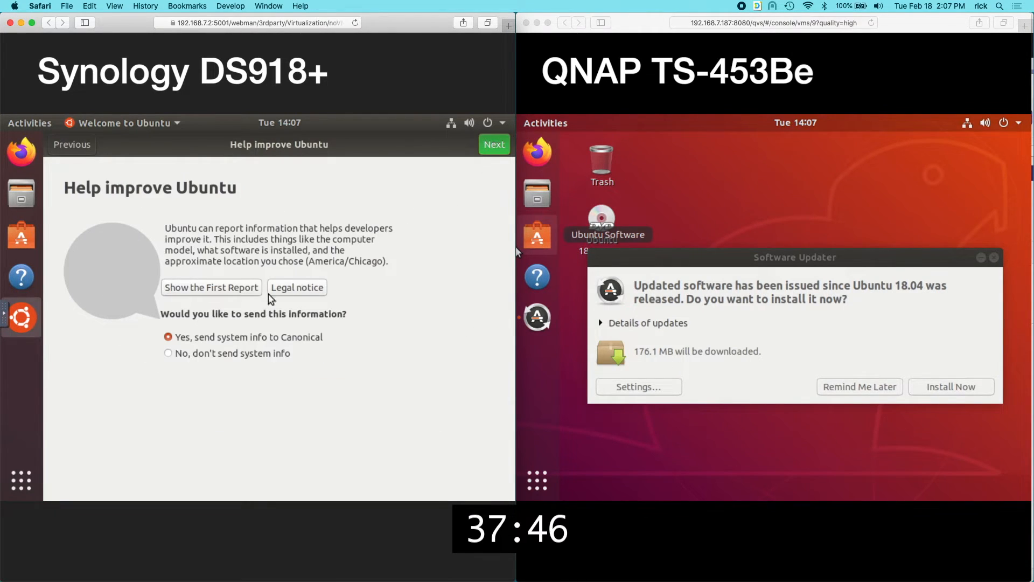
left_click(493, 144)
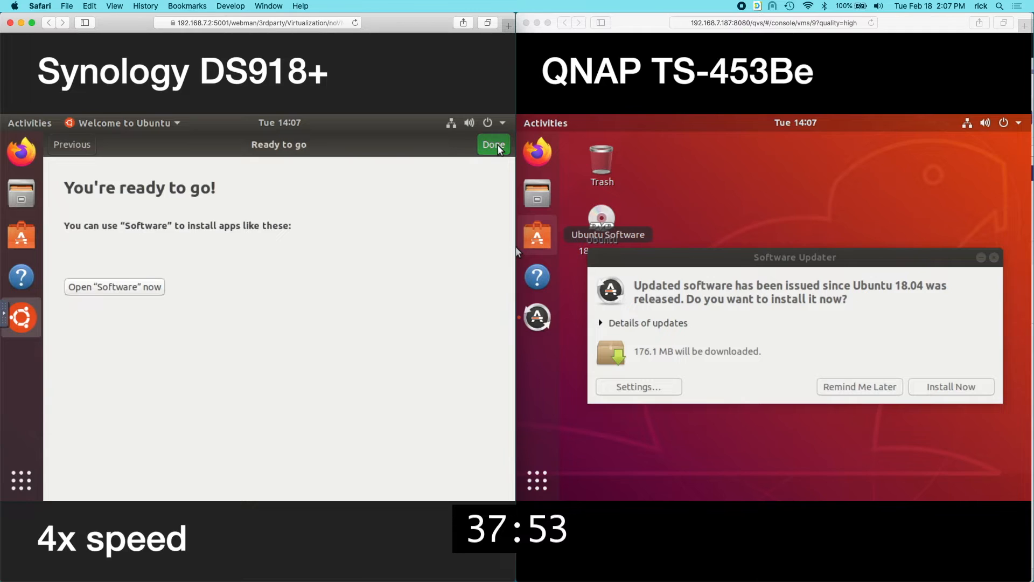
left_click(492, 144)
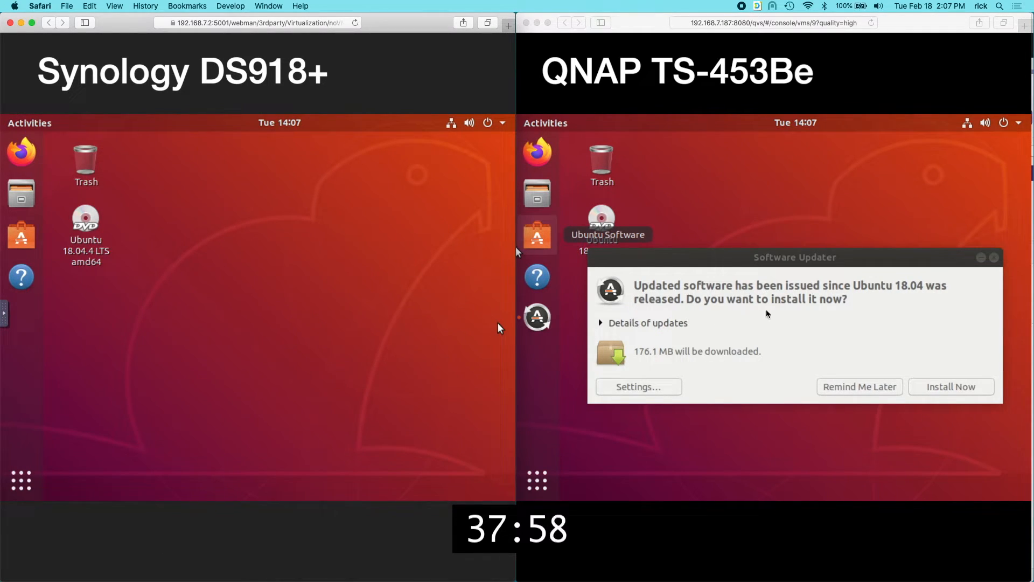
mouse_move(433, 251)
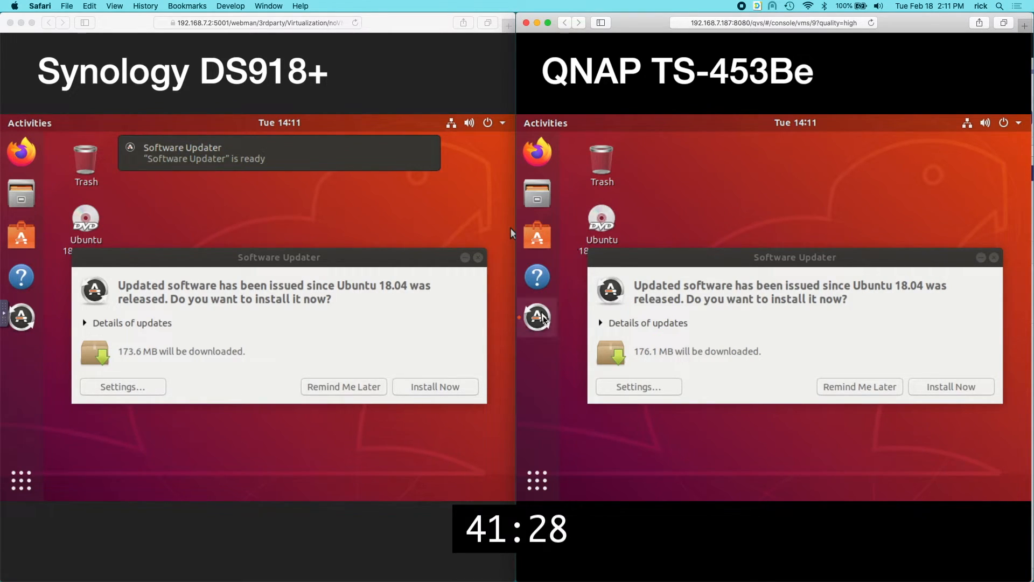
mouse_move(536, 317)
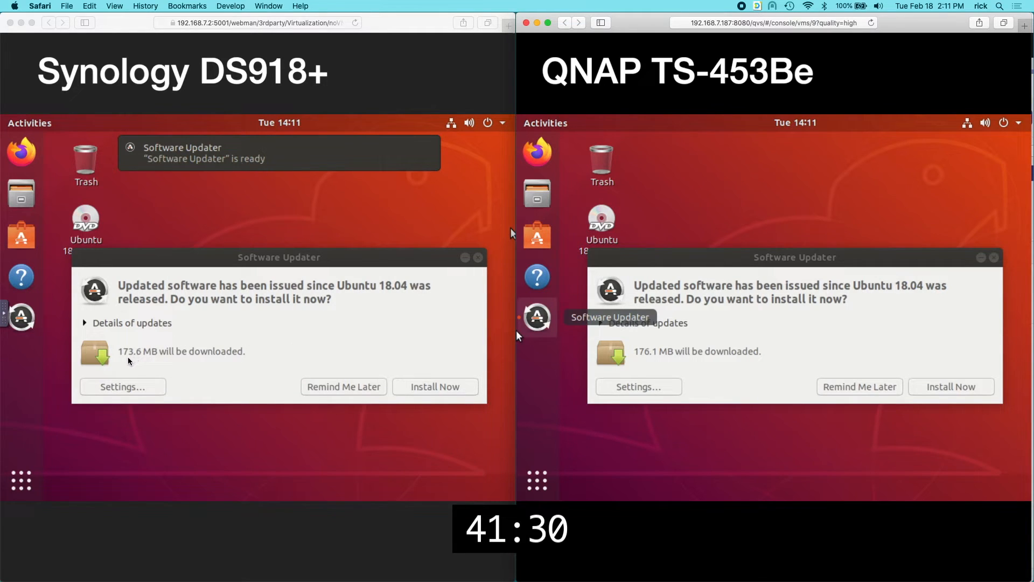
mouse_move(162, 360)
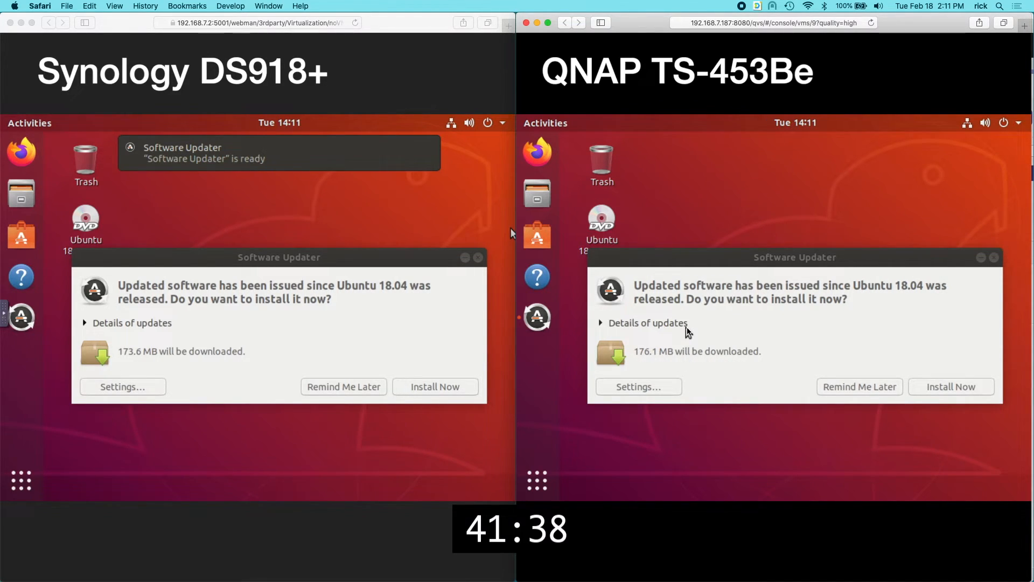
mouse_move(639, 327)
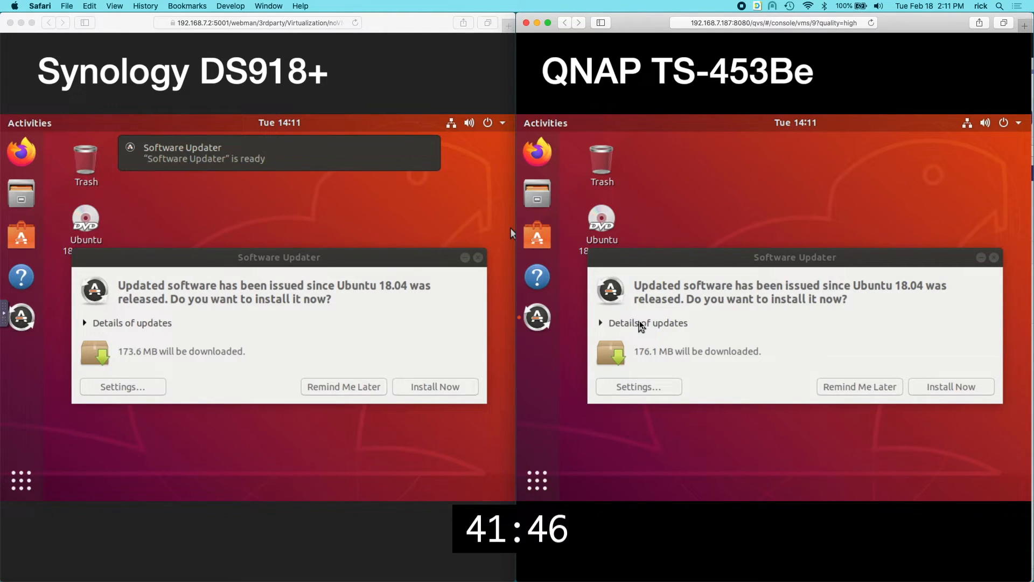
mouse_move(536, 277)
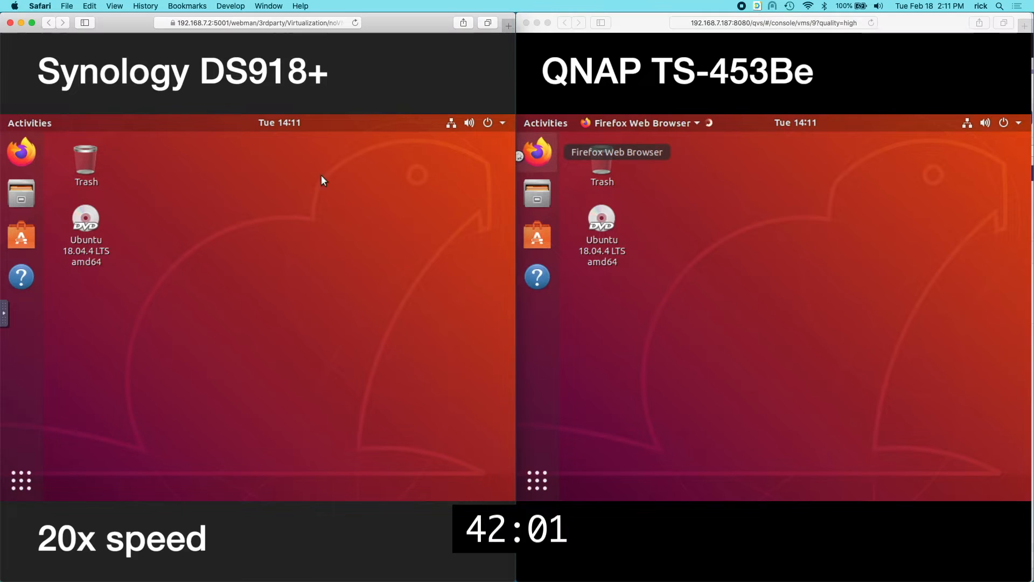
- Launch Firefox from the dock on the QNAP VM and the Synology VM
left_click(536, 152)
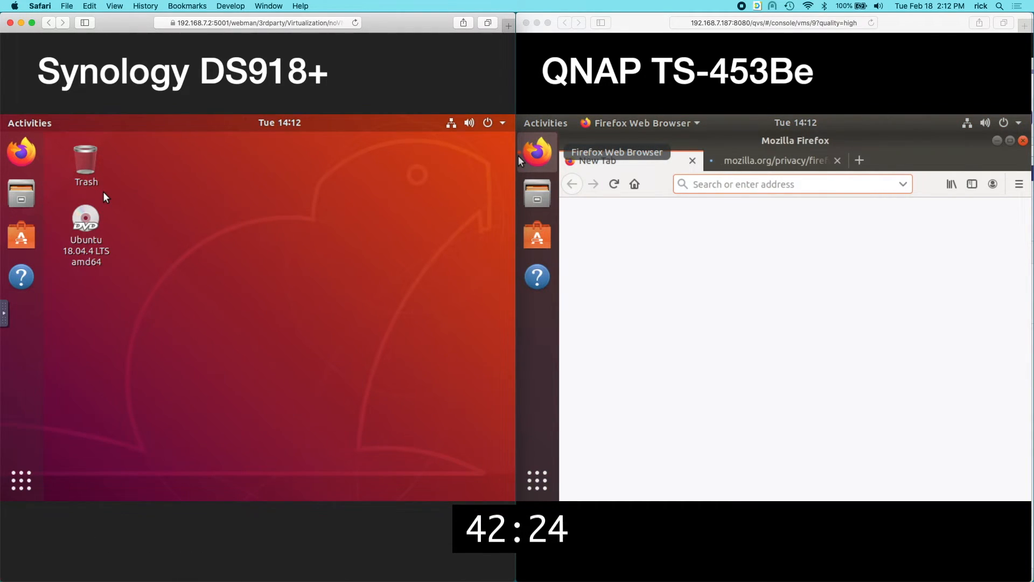
left_click(21, 151)
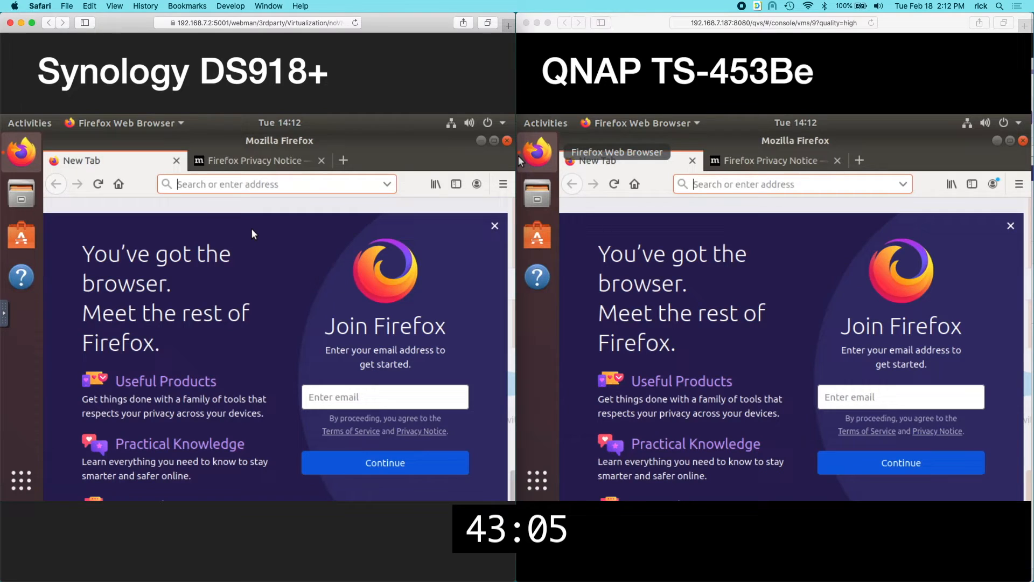
type("www.mozilla.org/")
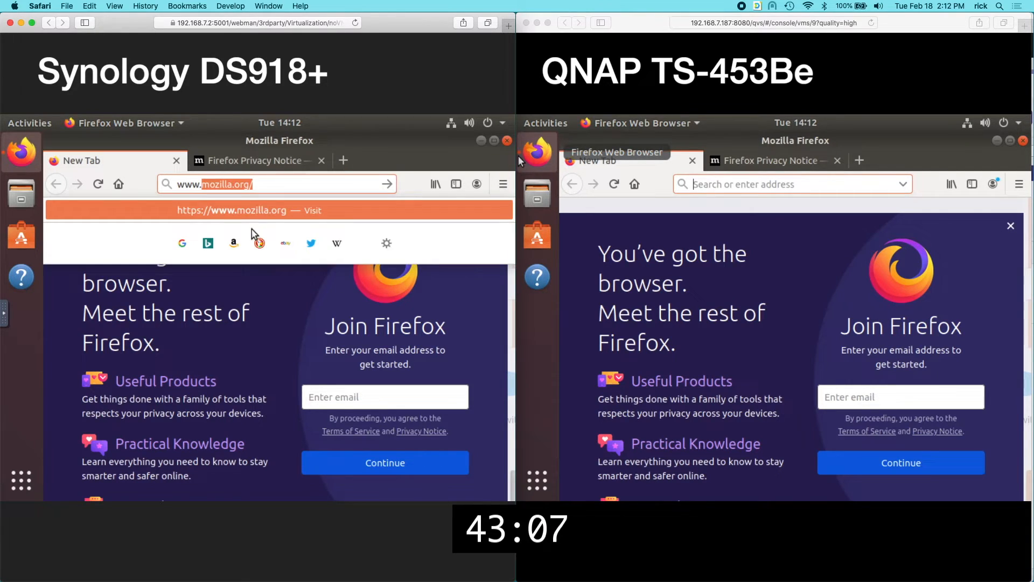
type("www.rickmakes.com")
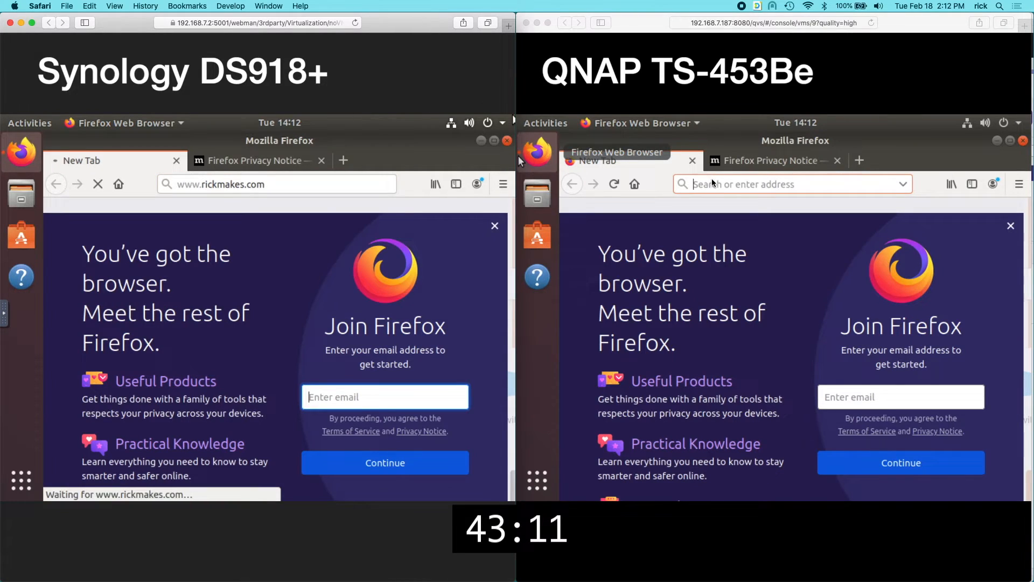
type("www.rickmakes.com")
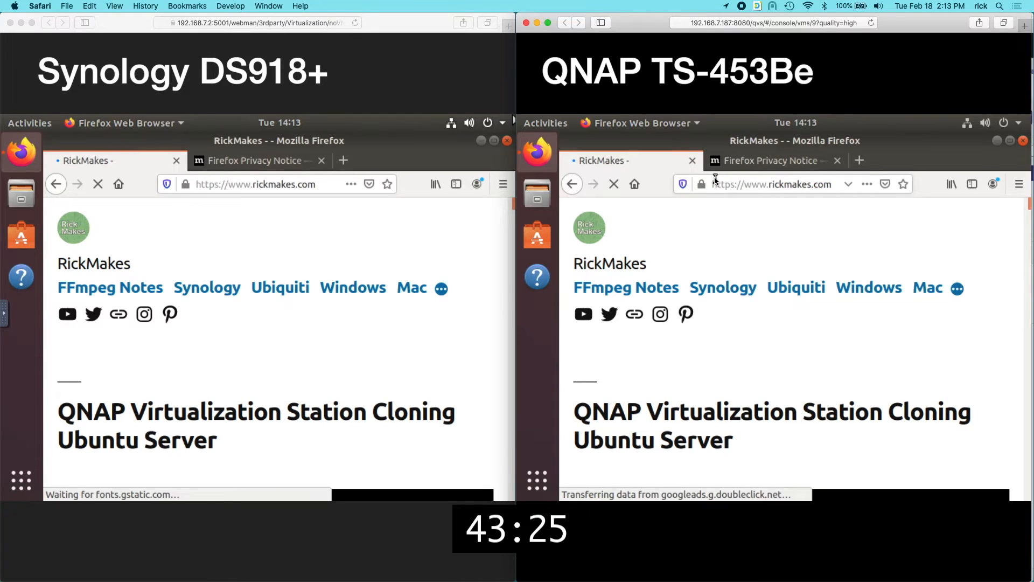
mouse_move(536, 192)
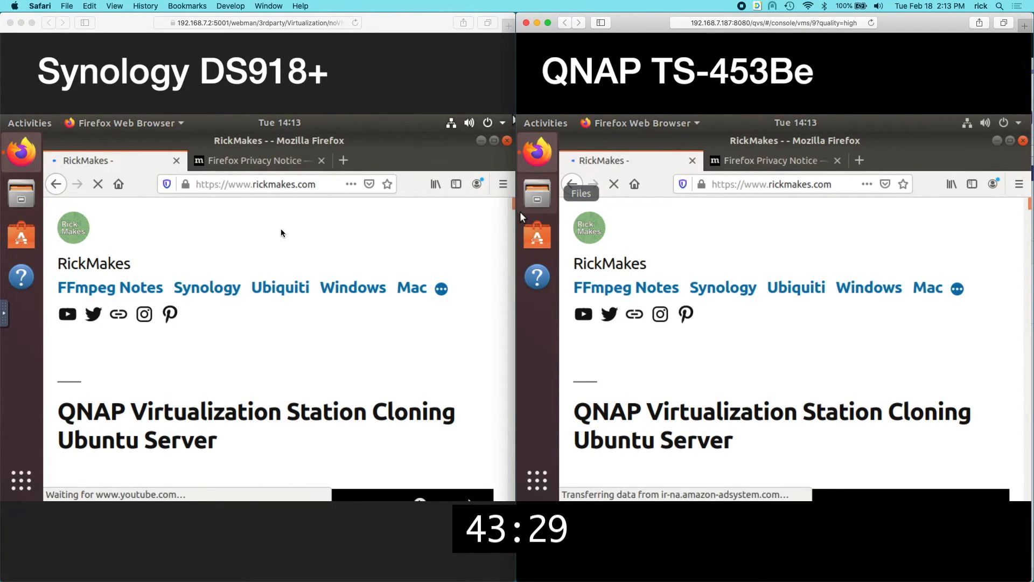
mouse_move(767, 246)
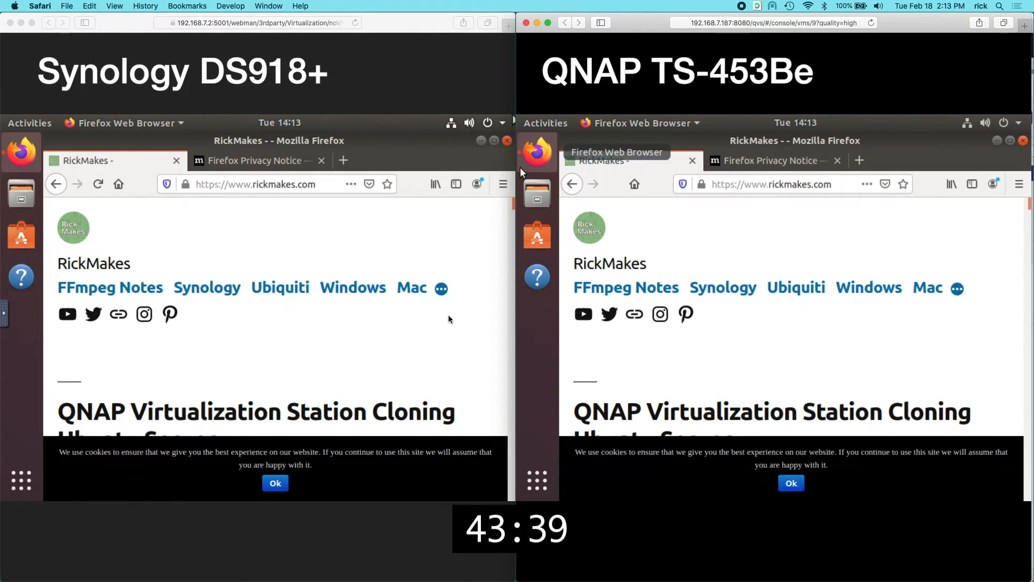
- Accept the RickMakes cookie notice on the Synology and QNAP VMs
left_click(275, 483)
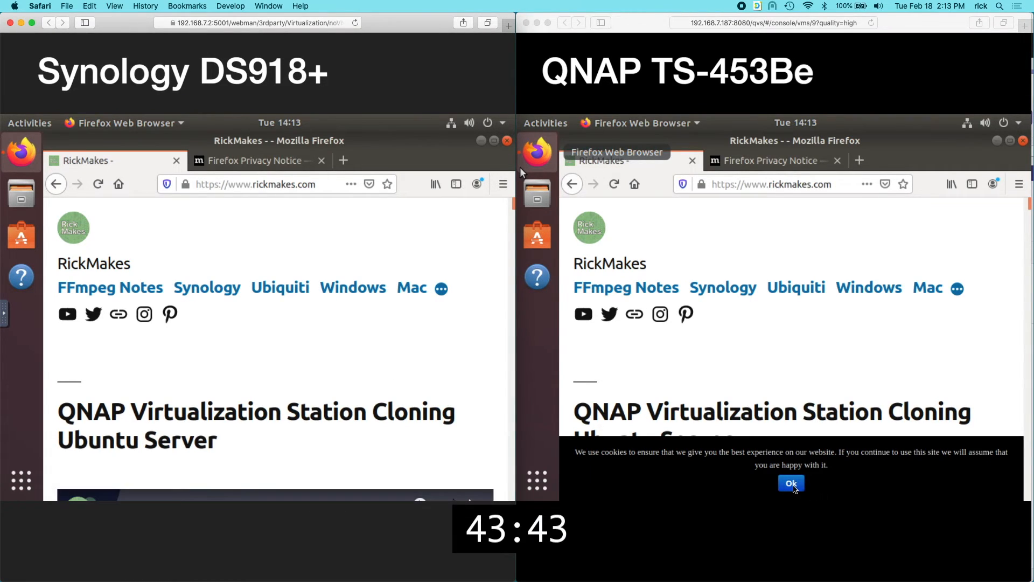
left_click(791, 482)
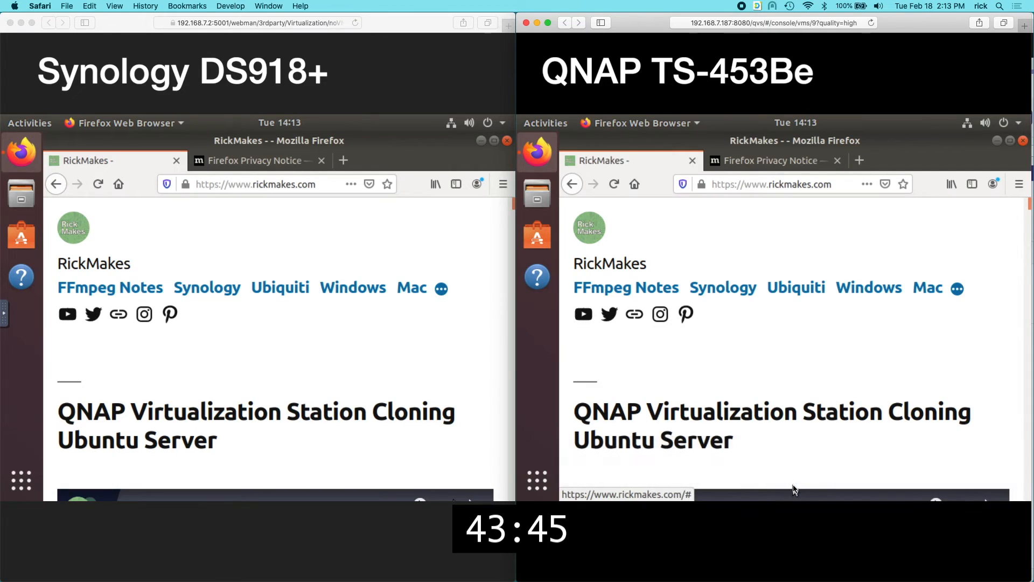
mouse_move(320, 246)
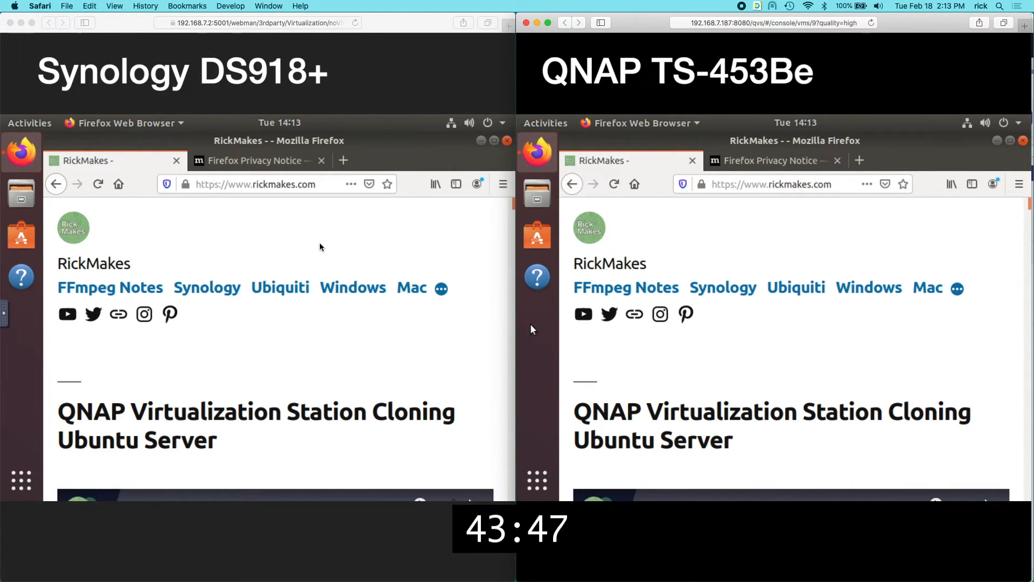
left_click(240, 184)
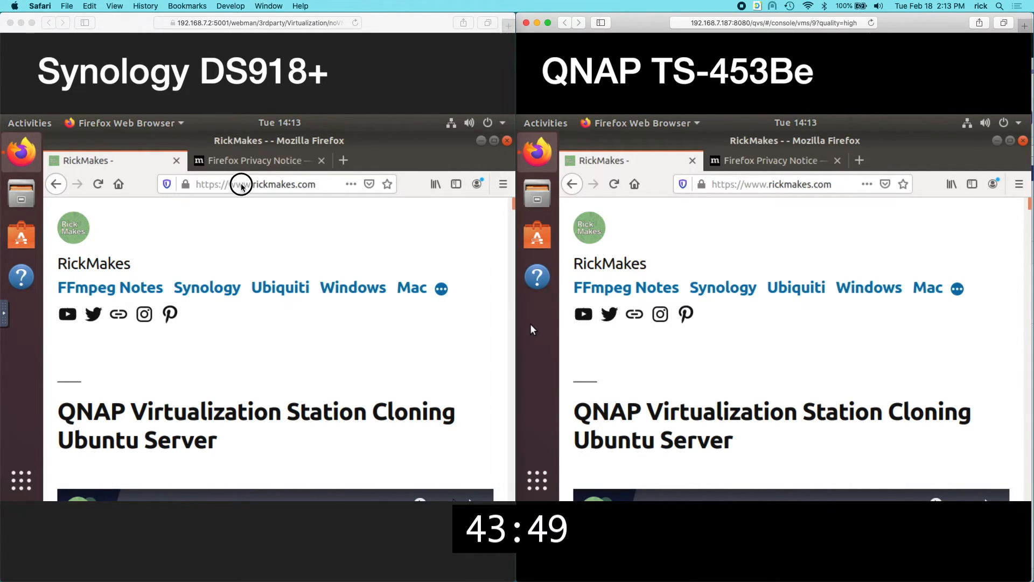
- Replace the address with a Google search for msnbc on both VMs
left_click(256, 184)
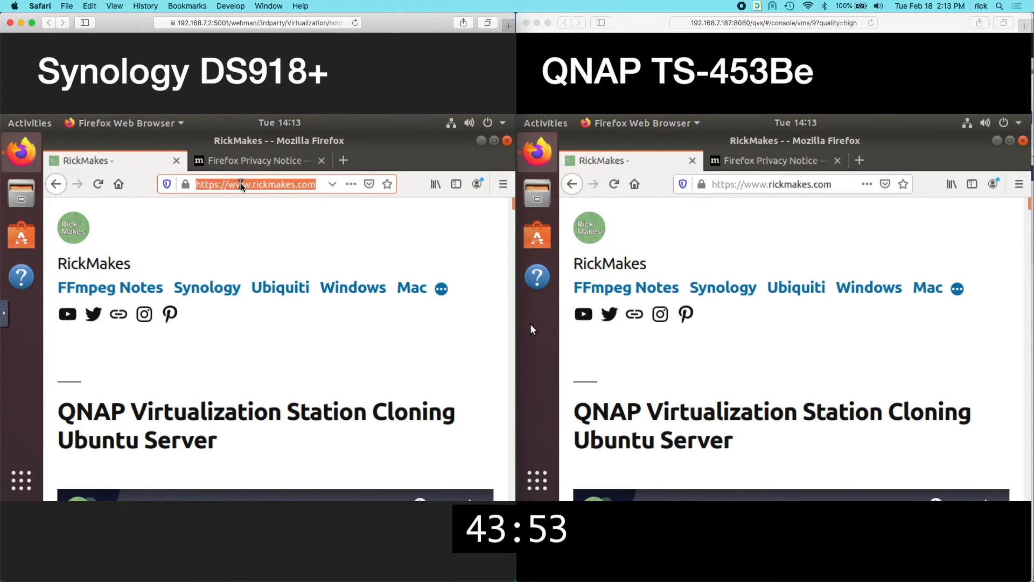
type("m")
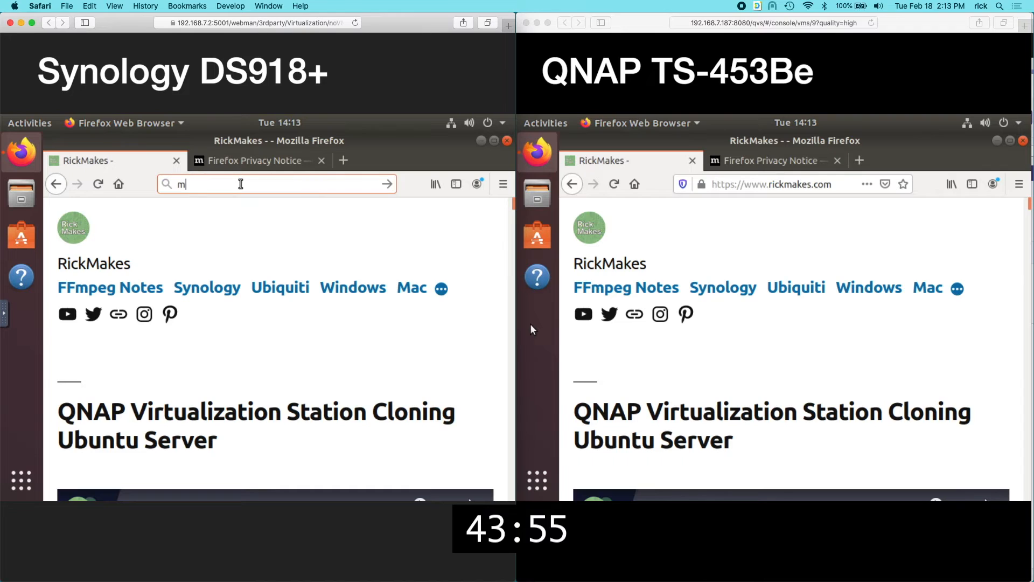
type("snbc")
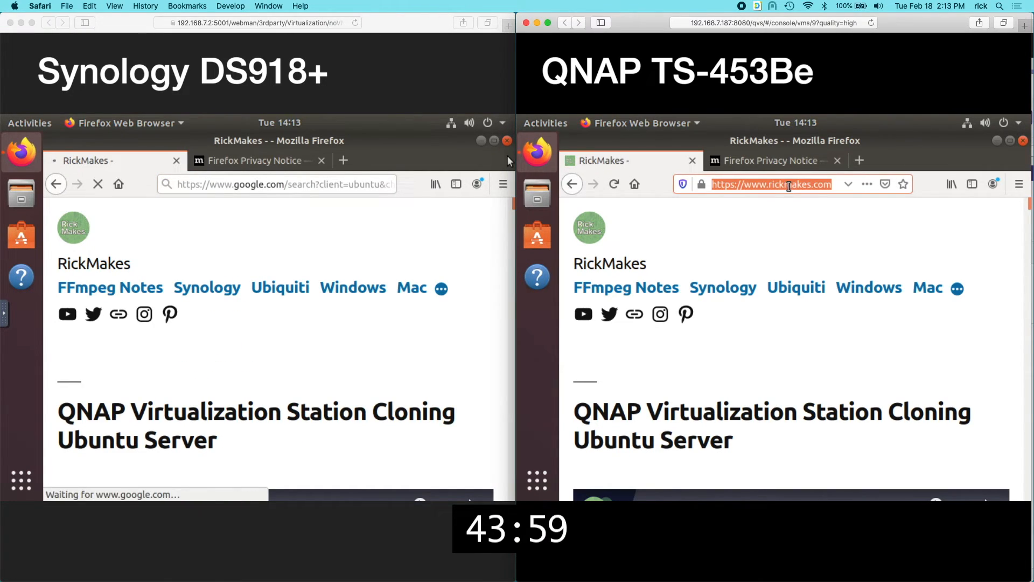
type("mbnbc")
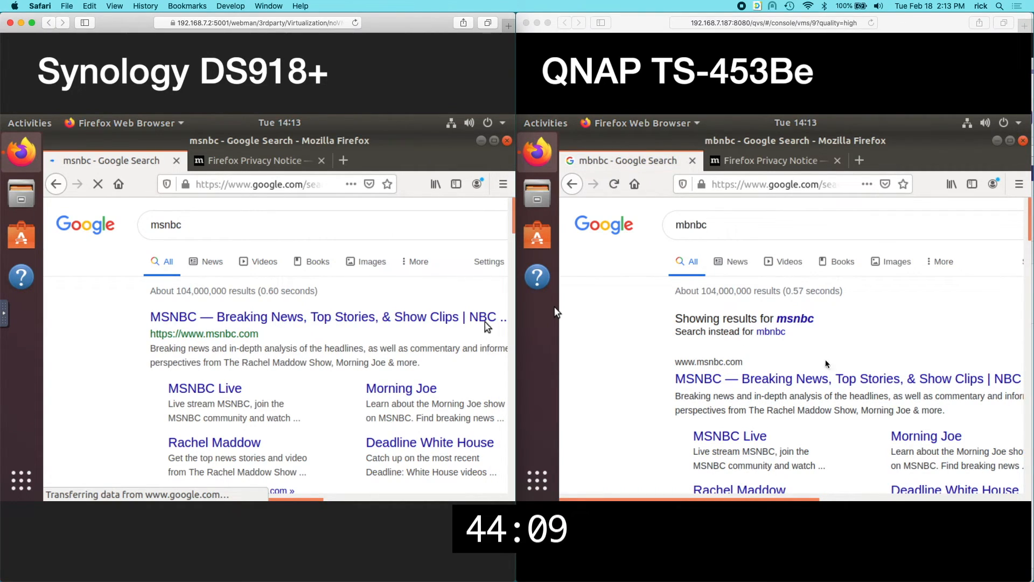
- Open the MSNBC — Breaking News result on the Synology and QNAP VMs
left_click(327, 316)
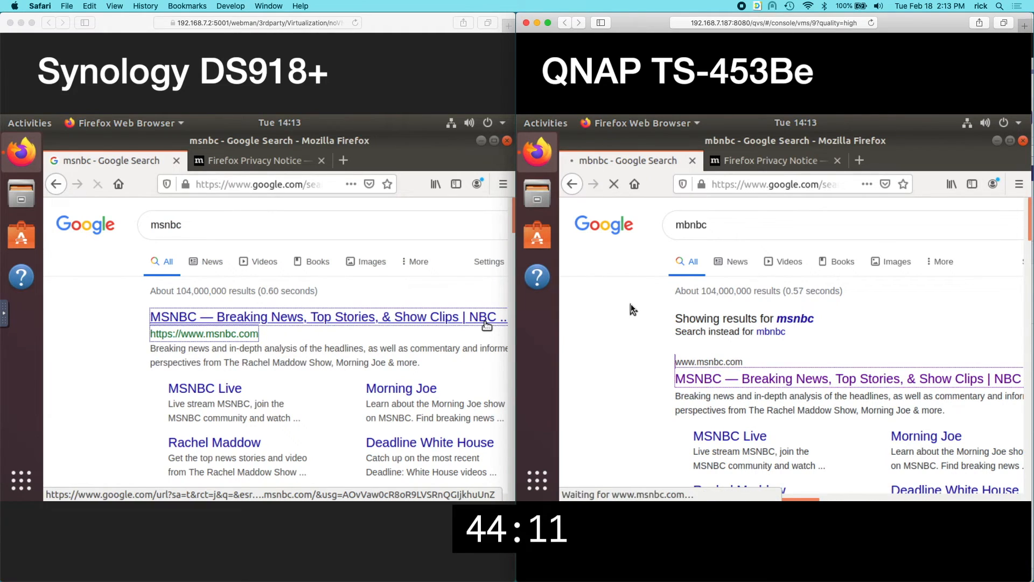
left_click(327, 317)
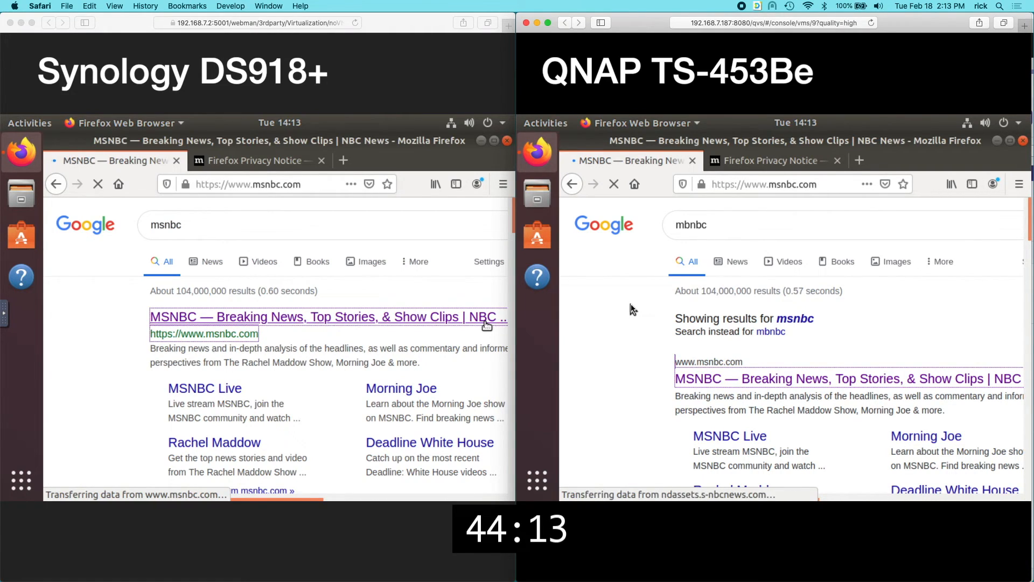